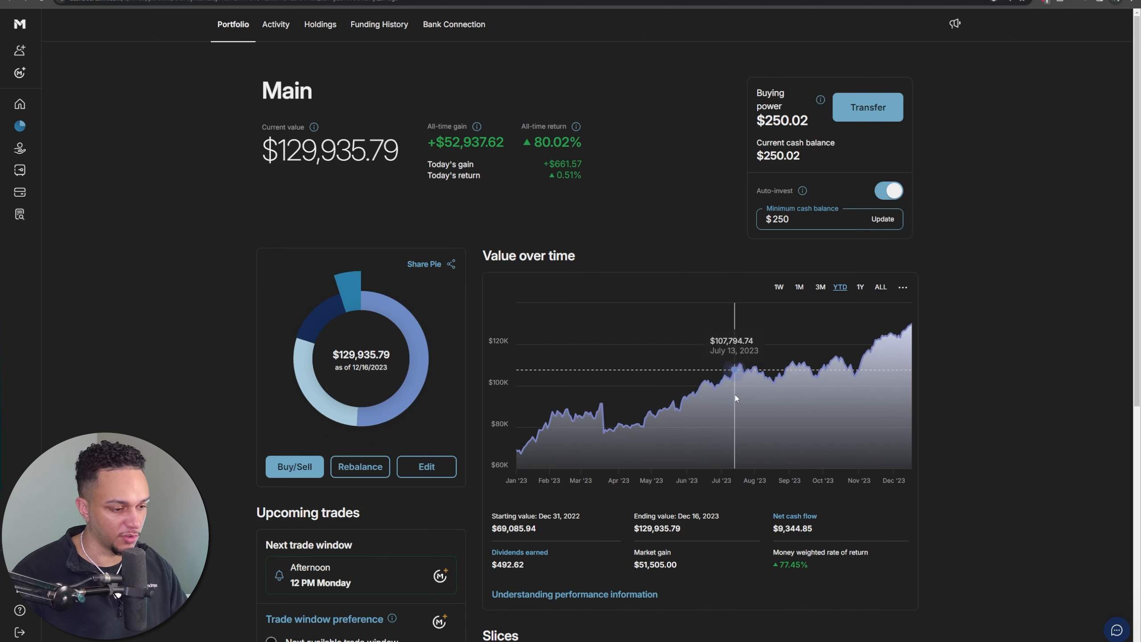
mouse_move(715, 399)
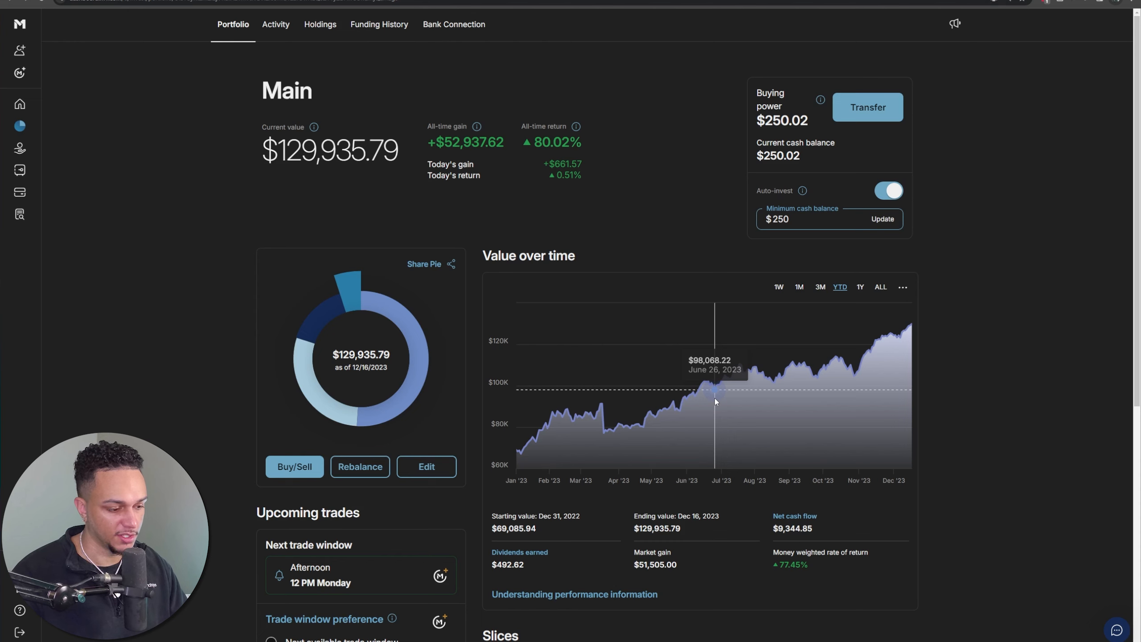
mouse_move(731, 520)
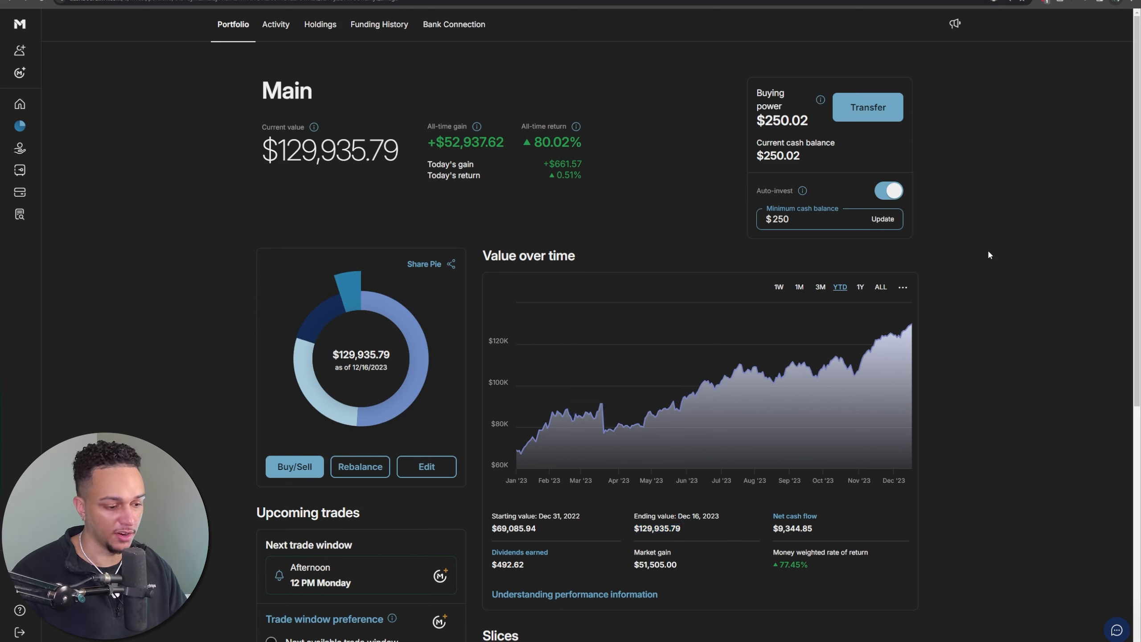
mouse_move(747, 414)
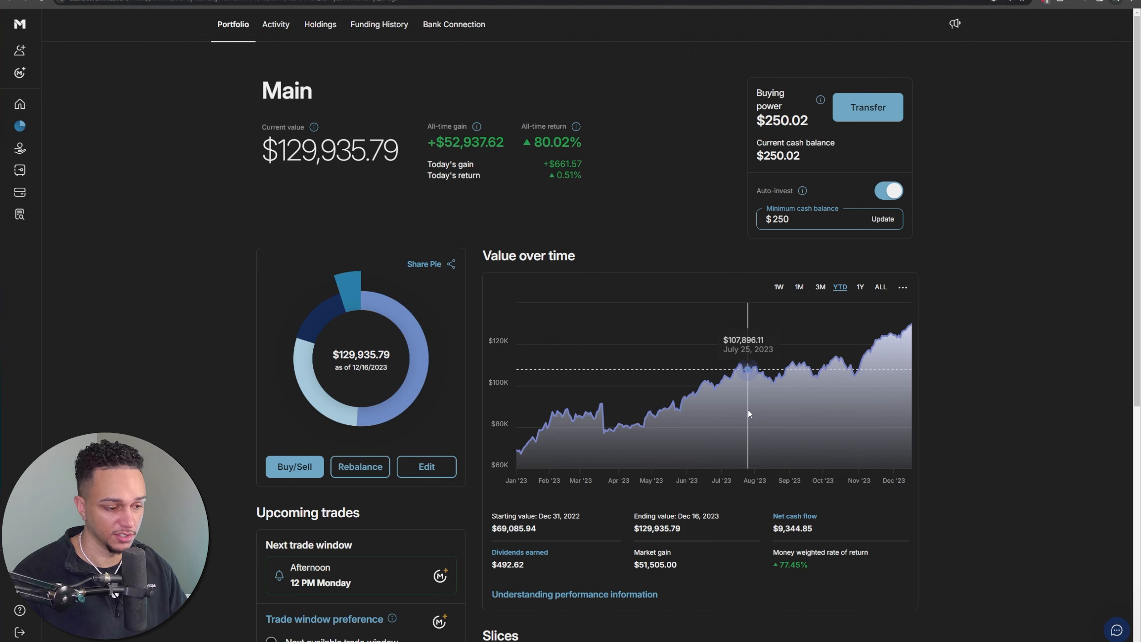
mouse_move(950, 410)
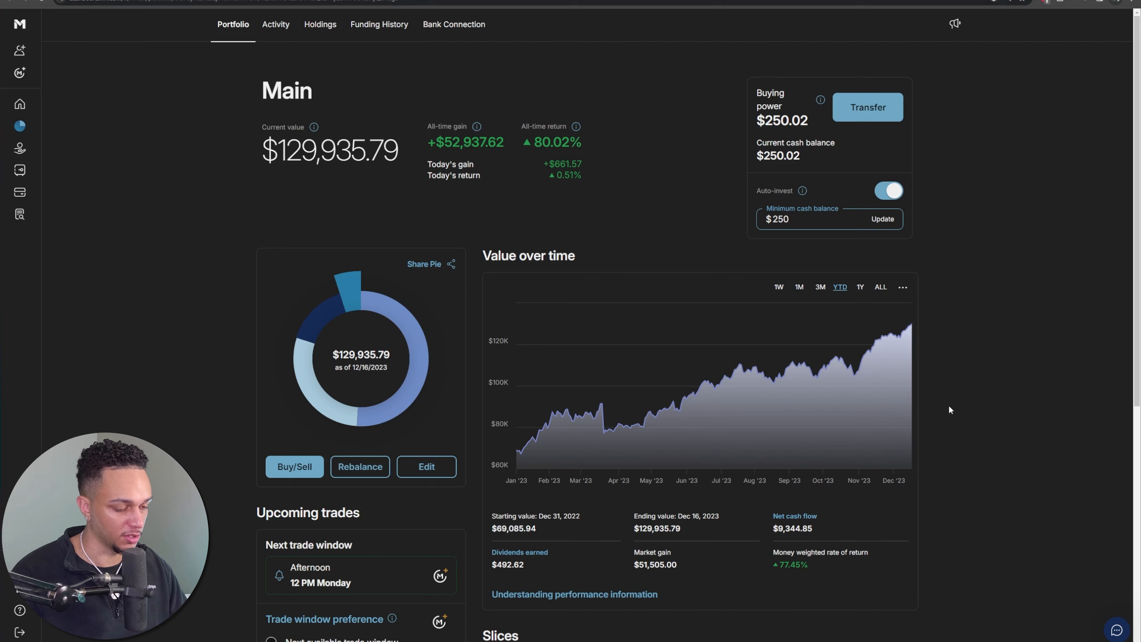
mouse_move(740, 366)
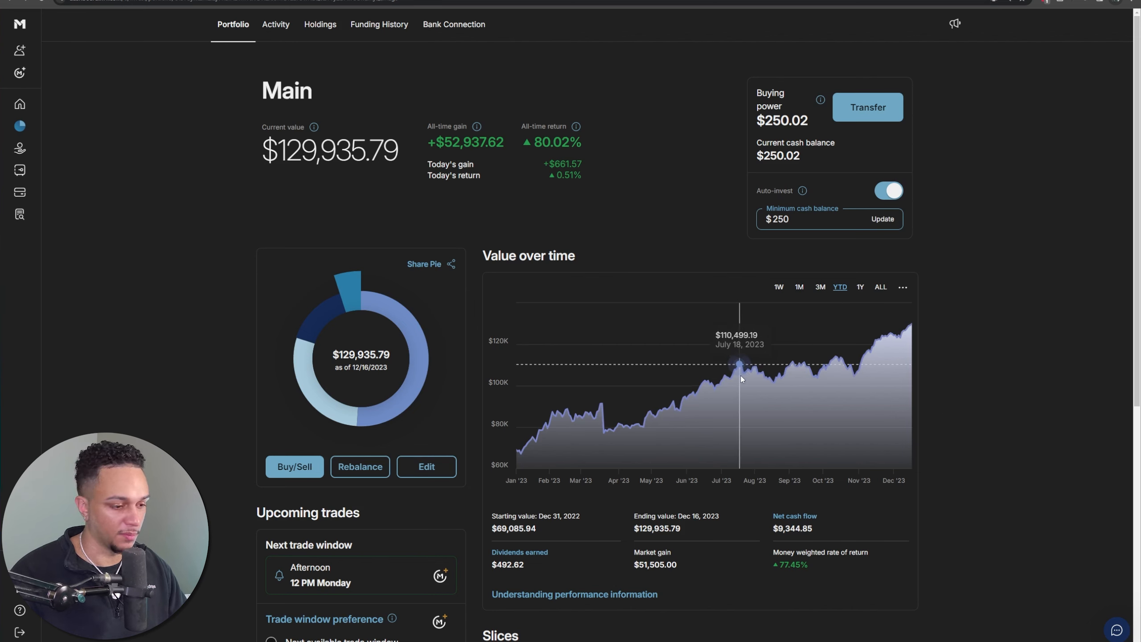
mouse_move(759, 383)
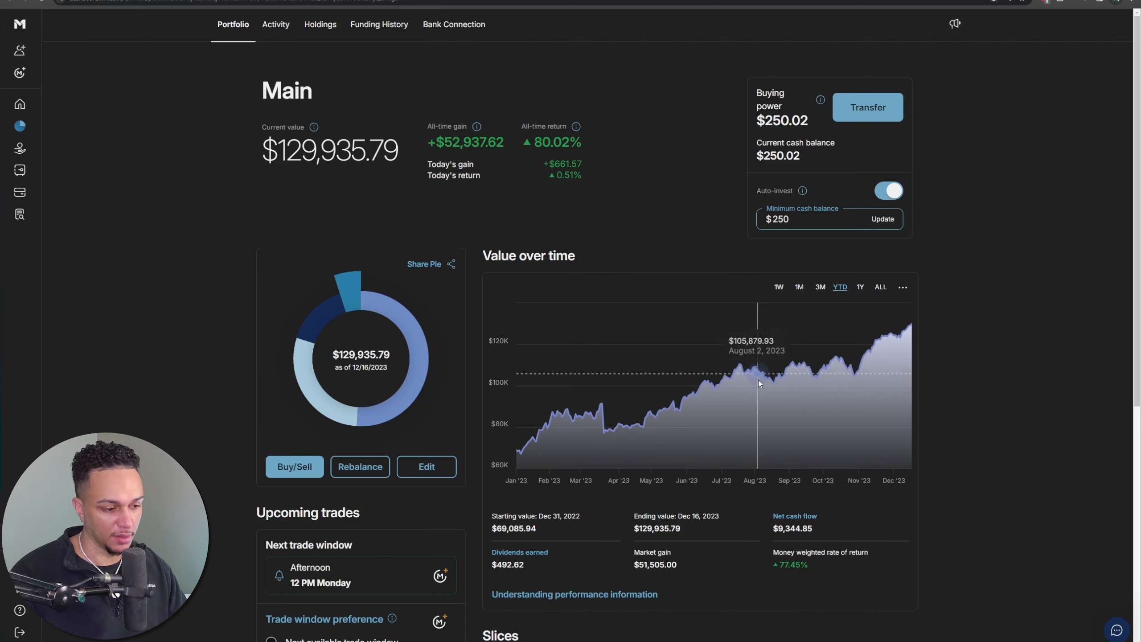
mouse_move(774, 383)
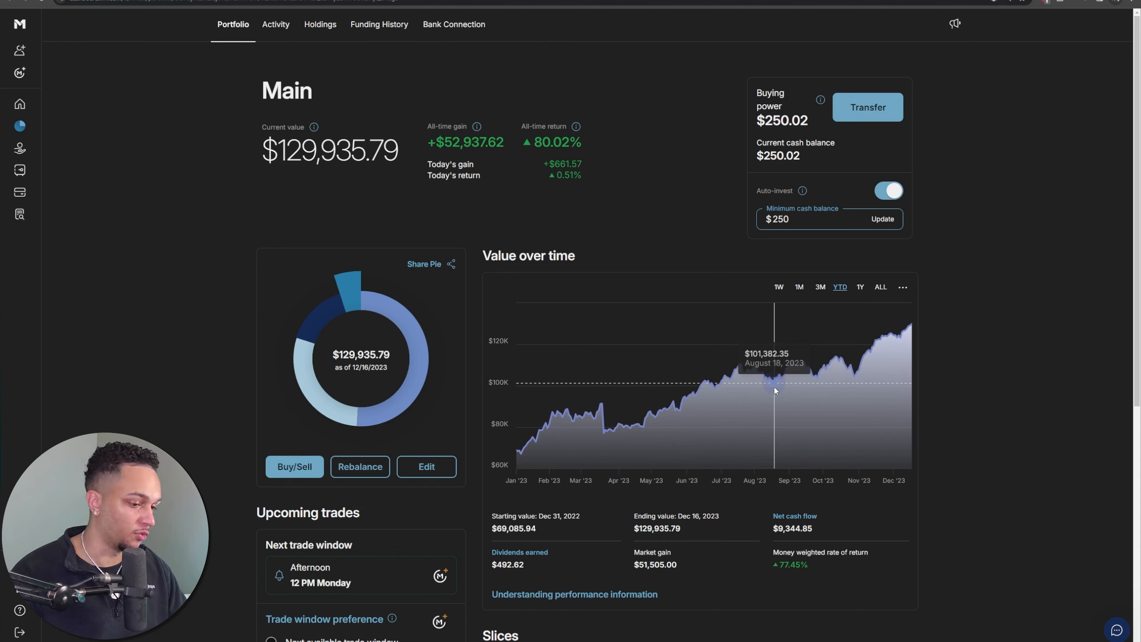
mouse_move(799, 367)
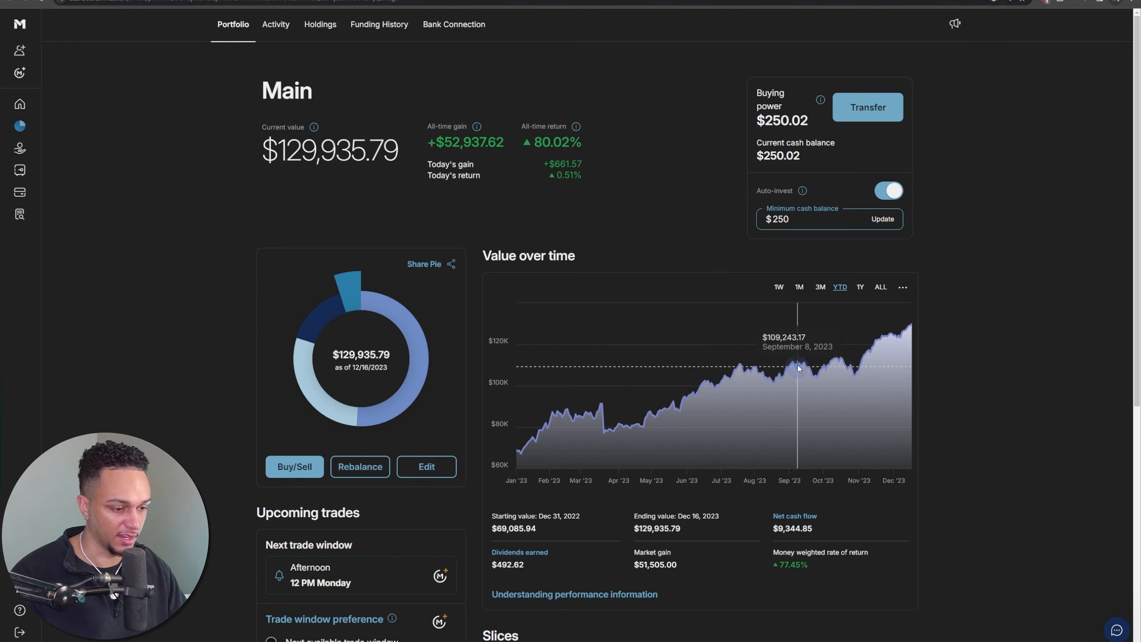
mouse_move(968, 418)
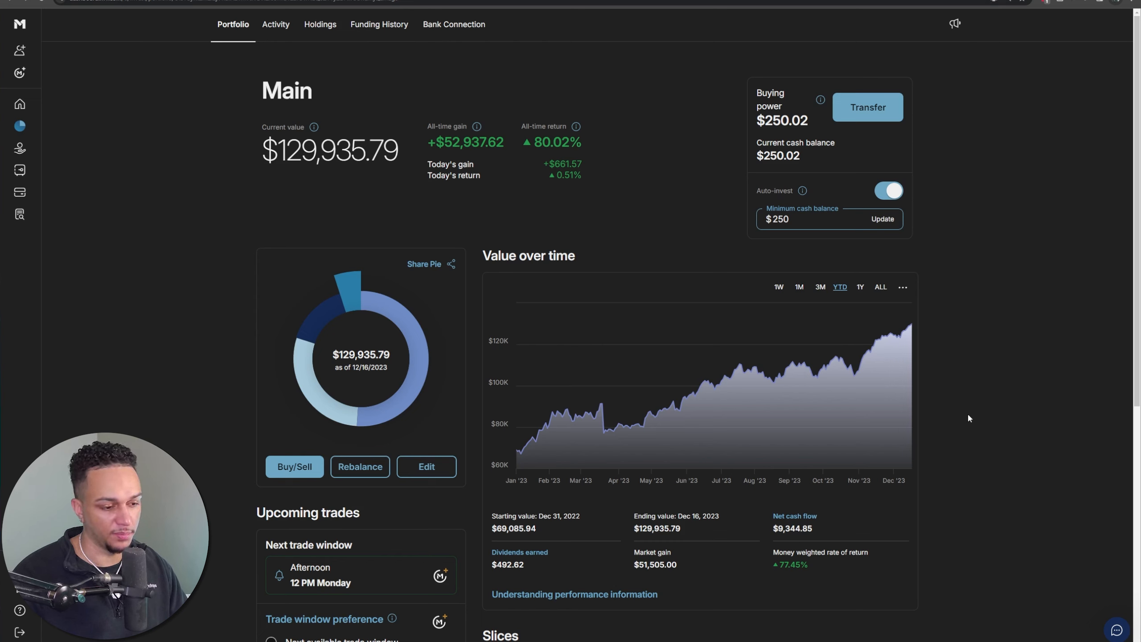
mouse_move(784, 383)
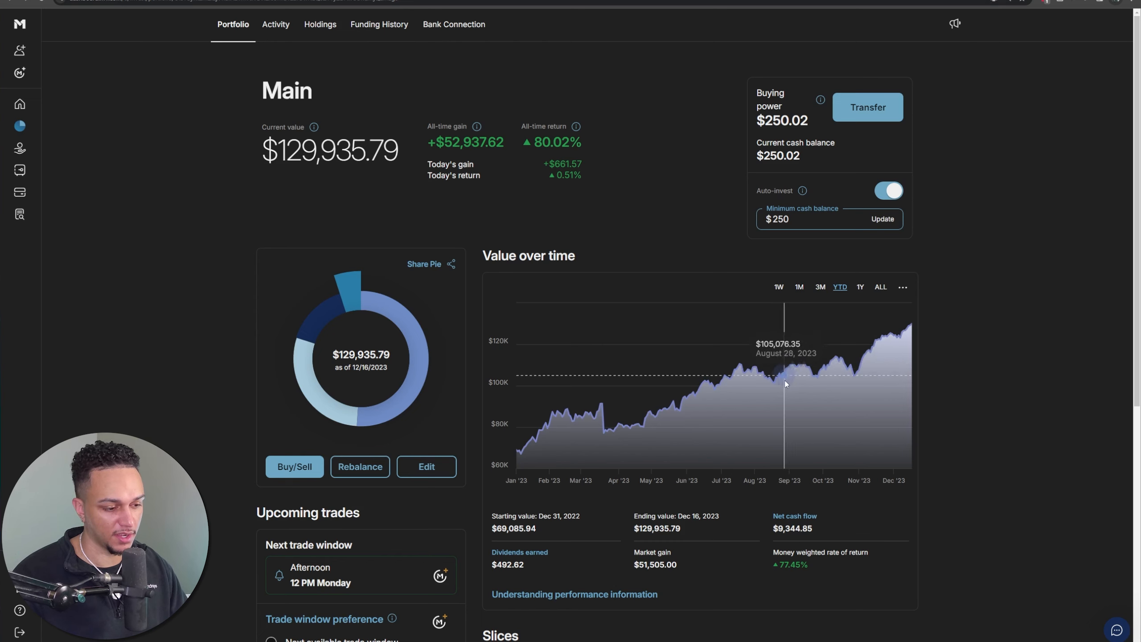
mouse_move(817, 386)
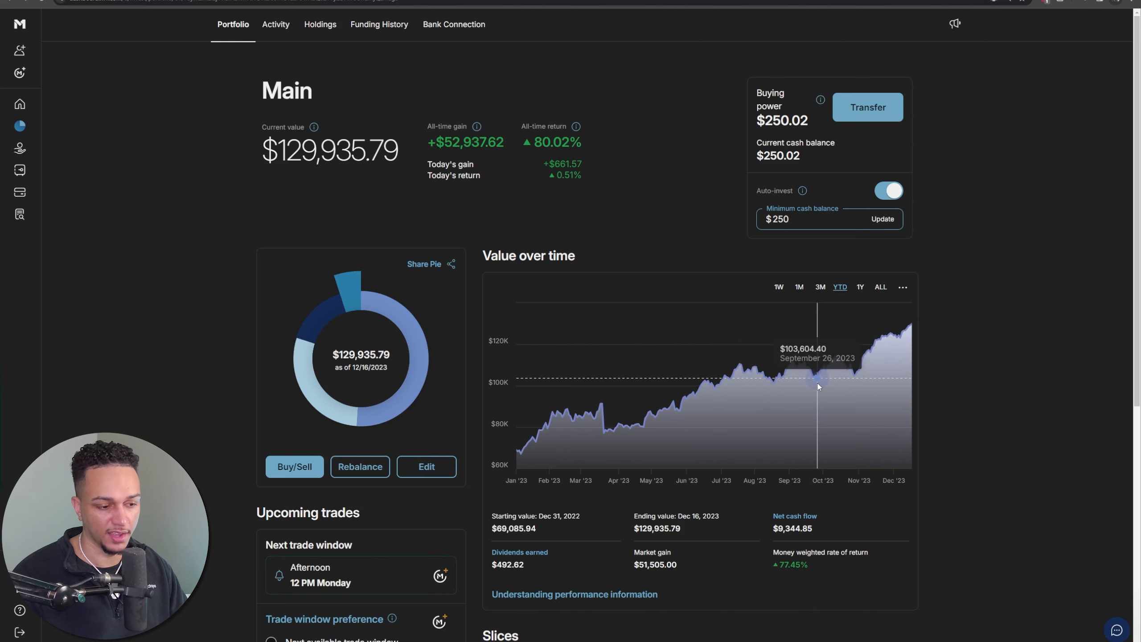
mouse_move(855, 381)
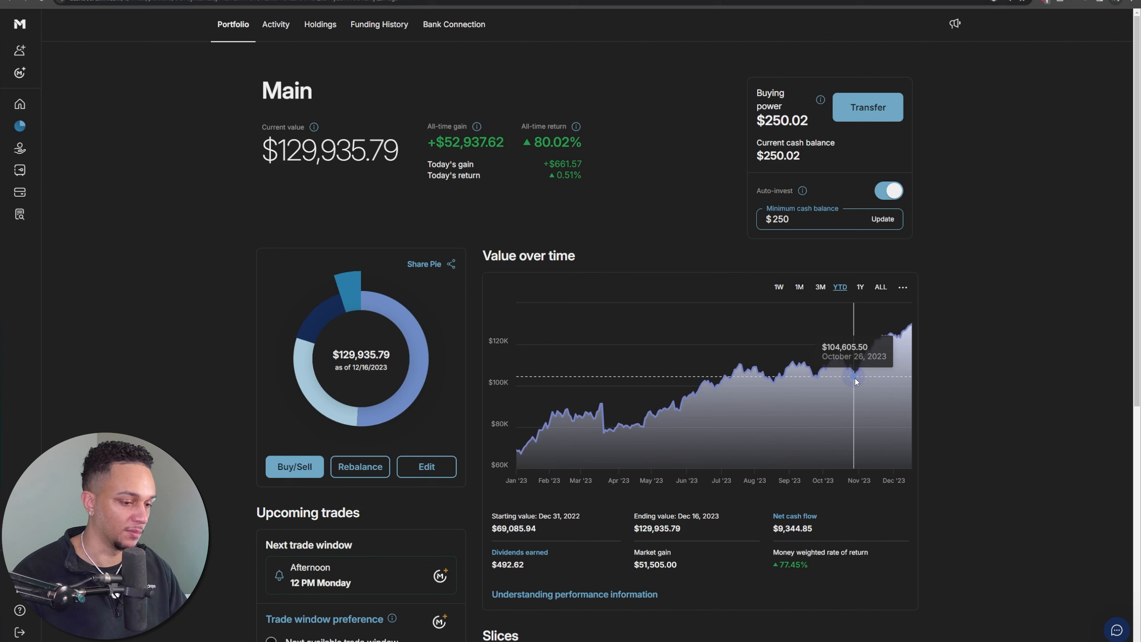
mouse_move(863, 372)
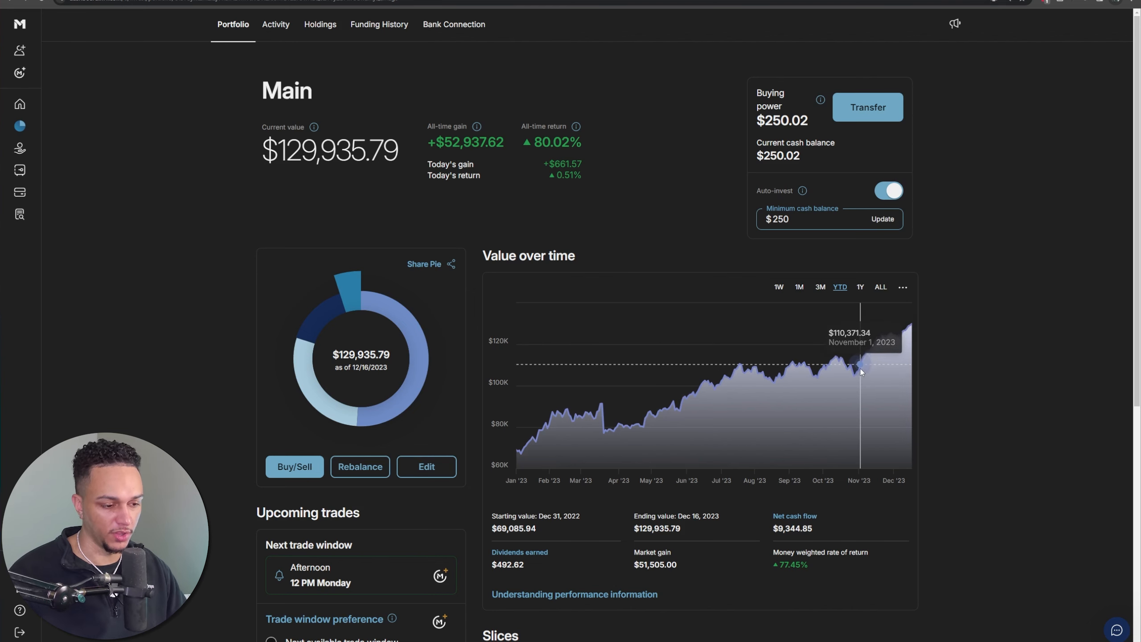
mouse_move(875, 362)
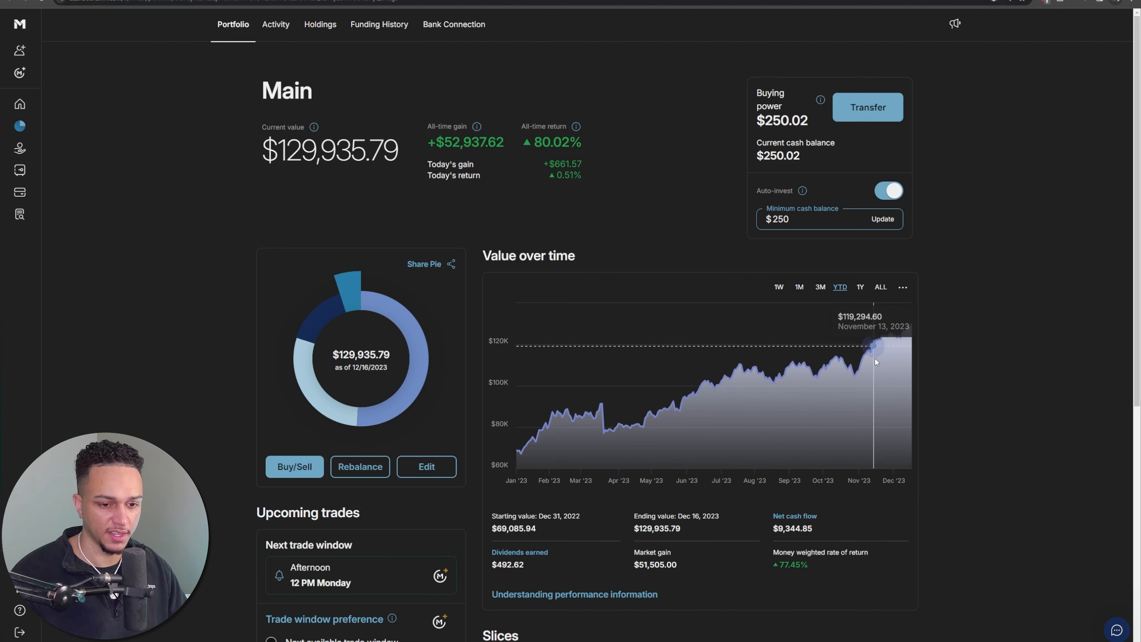
mouse_move(858, 389)
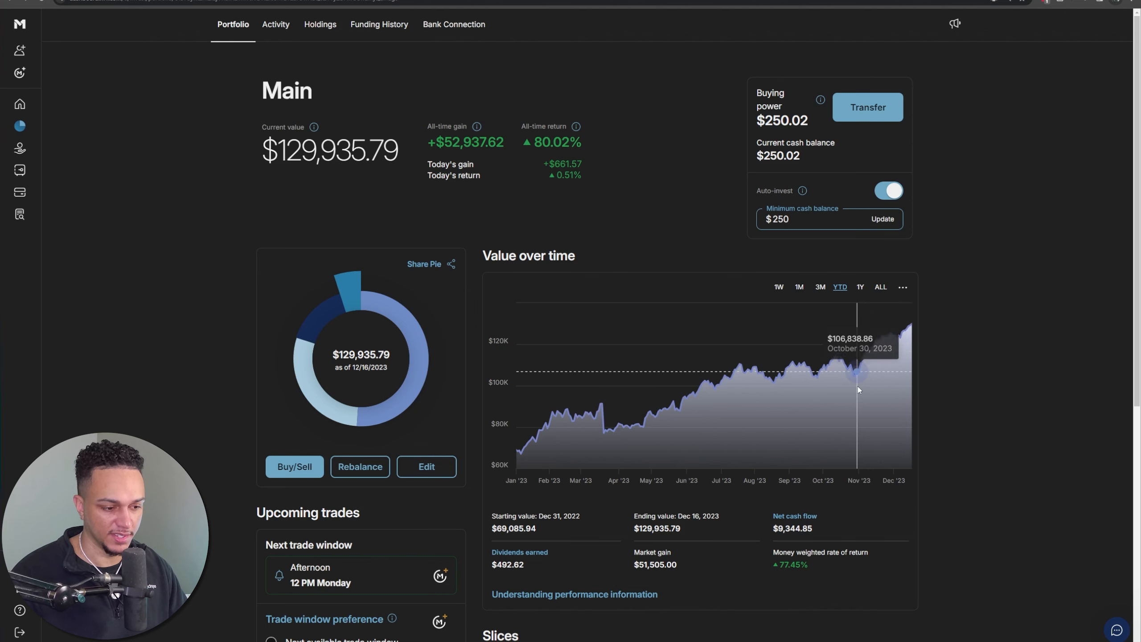
mouse_move(909, 342)
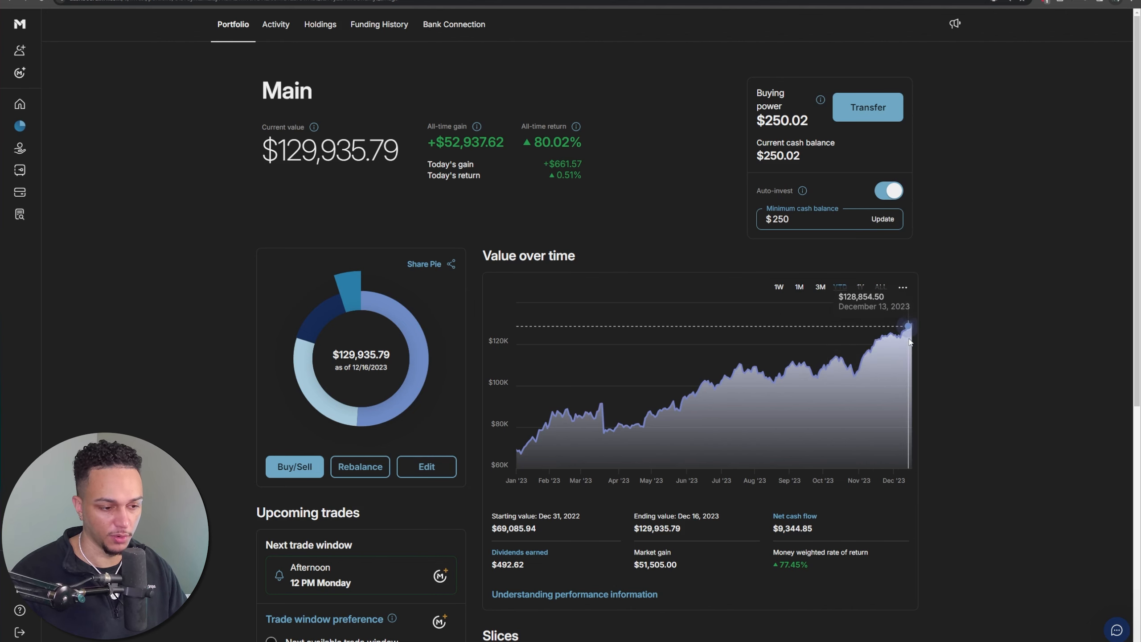
mouse_move(855, 383)
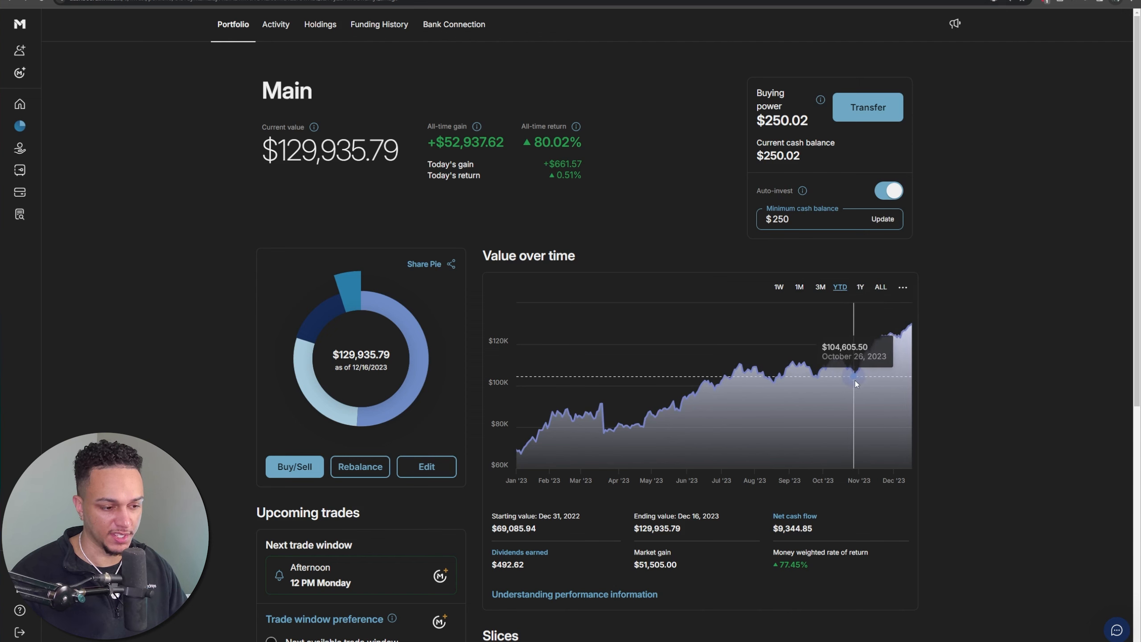
mouse_move(871, 371)
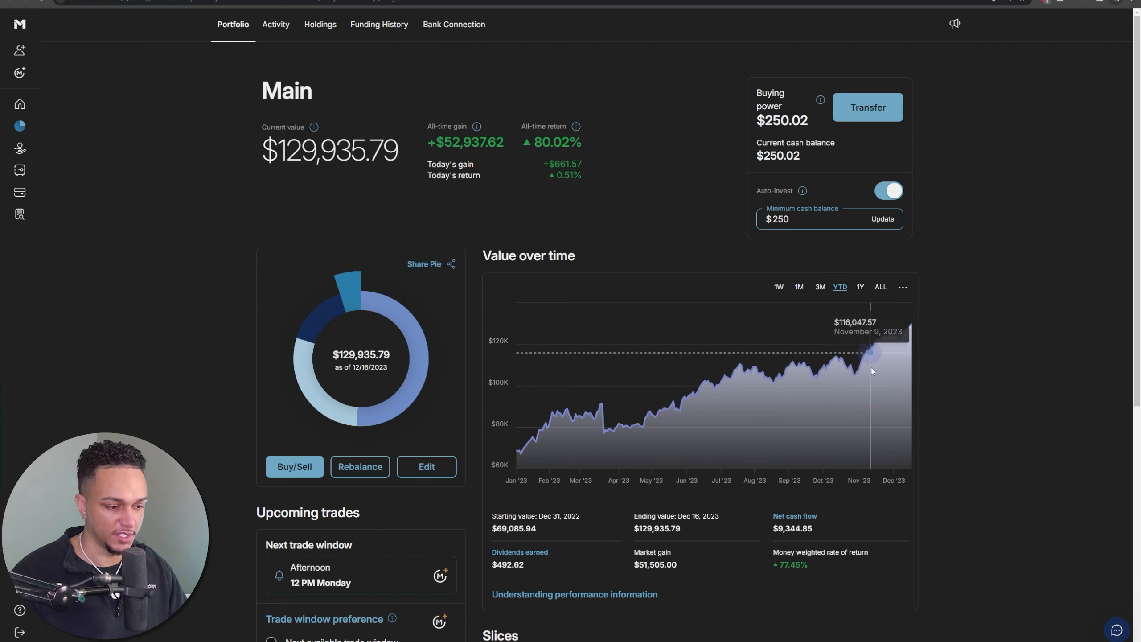
mouse_move(914, 339)
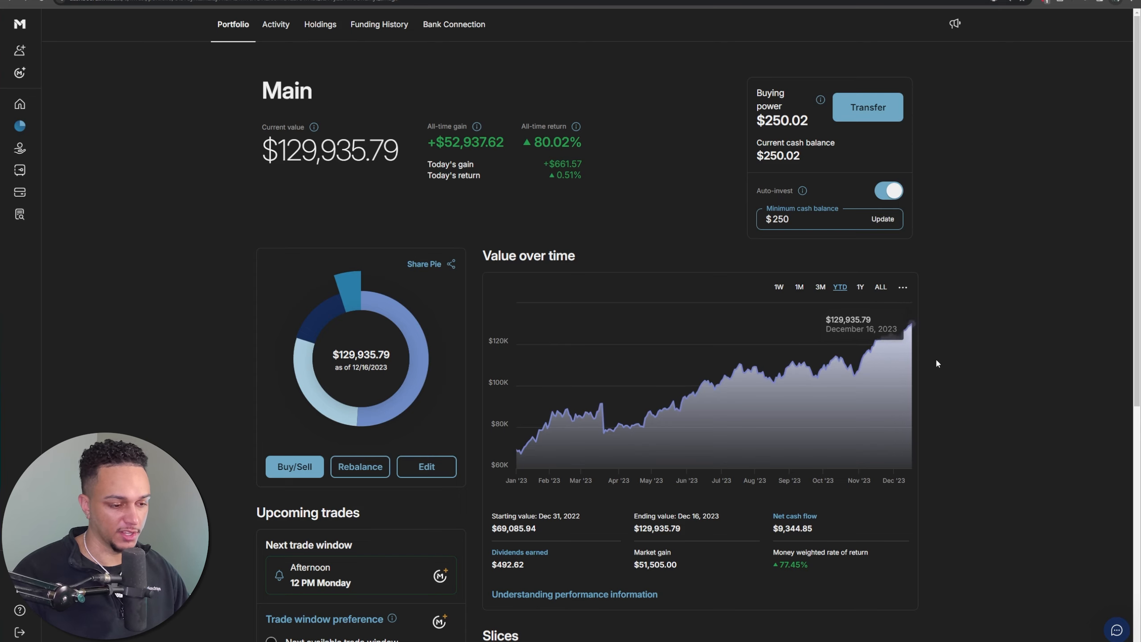
Step: Scroll the Main portfolio down to its Slices section with Tech Favs and ETFs
scroll(down, 3)
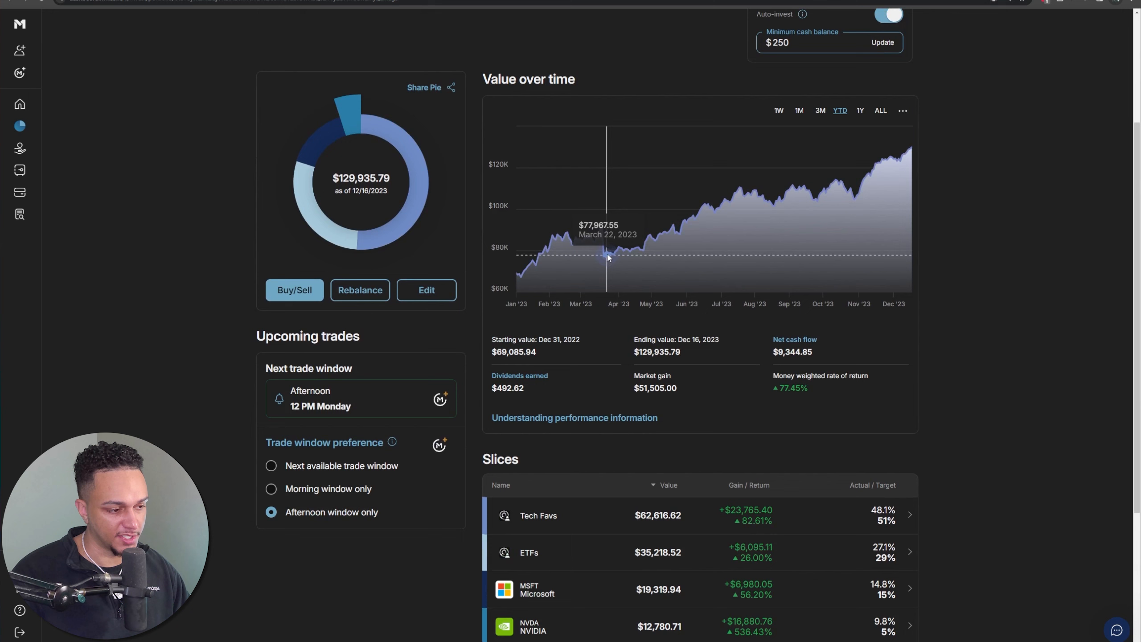
mouse_move(602, 248)
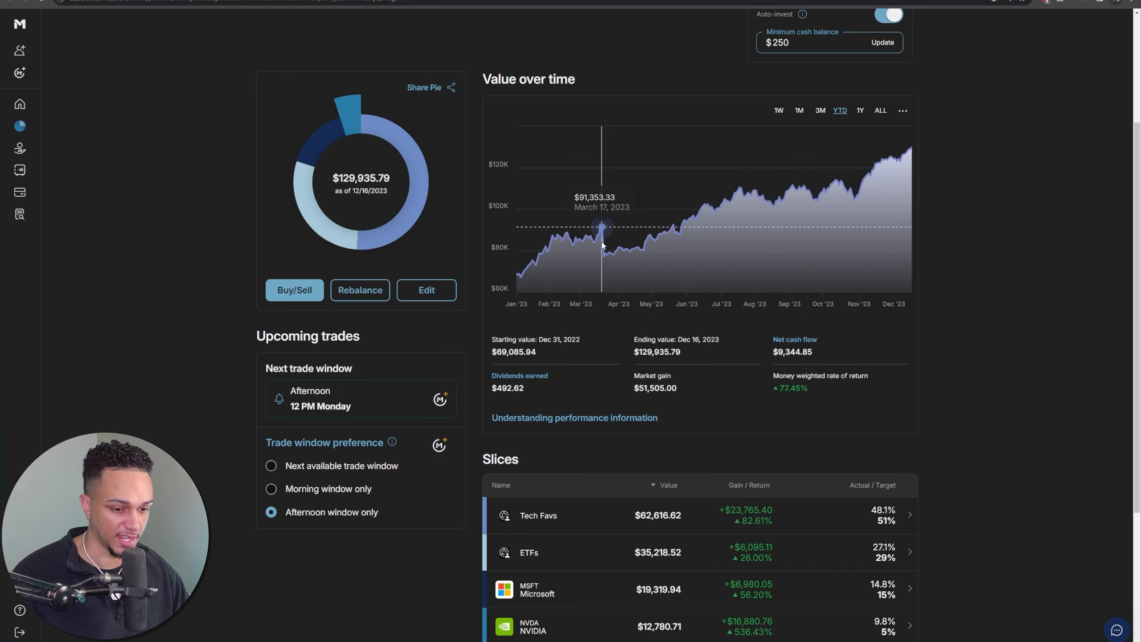
mouse_move(977, 363)
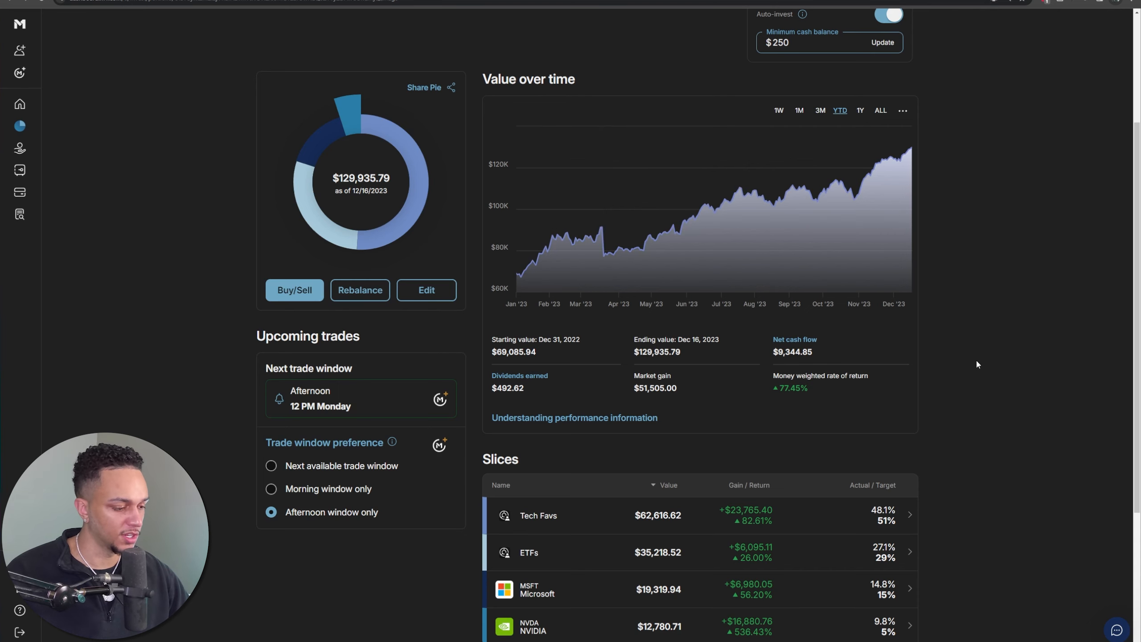
scroll(down, 3)
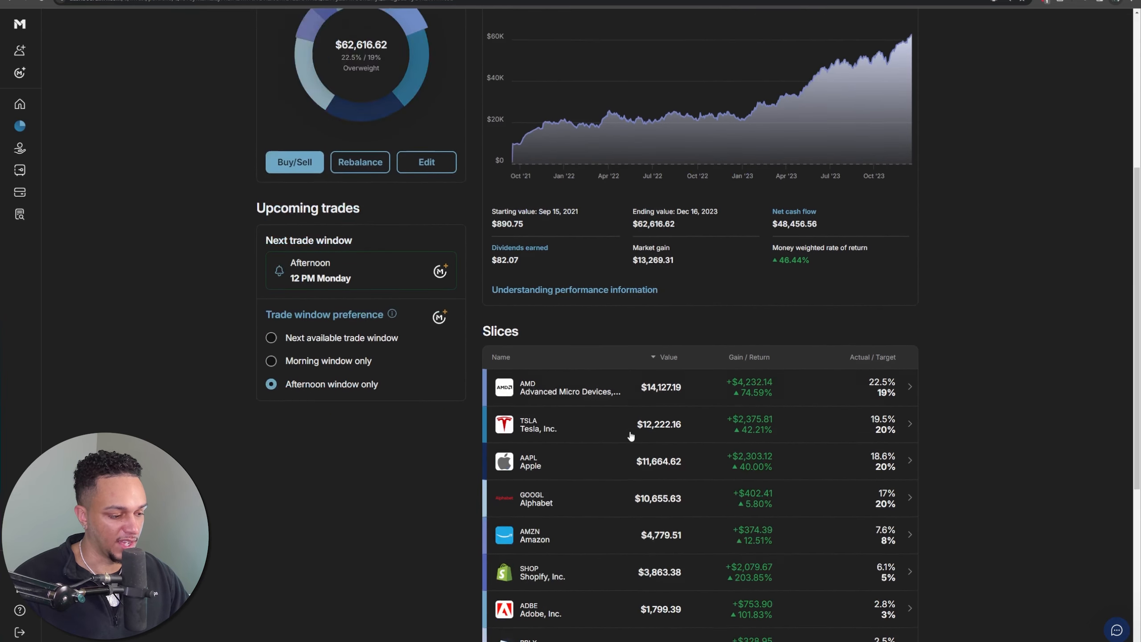
Step: Review the Tech Favs holdings like AMD and Tesla, then return to the top
scroll(down, 3)
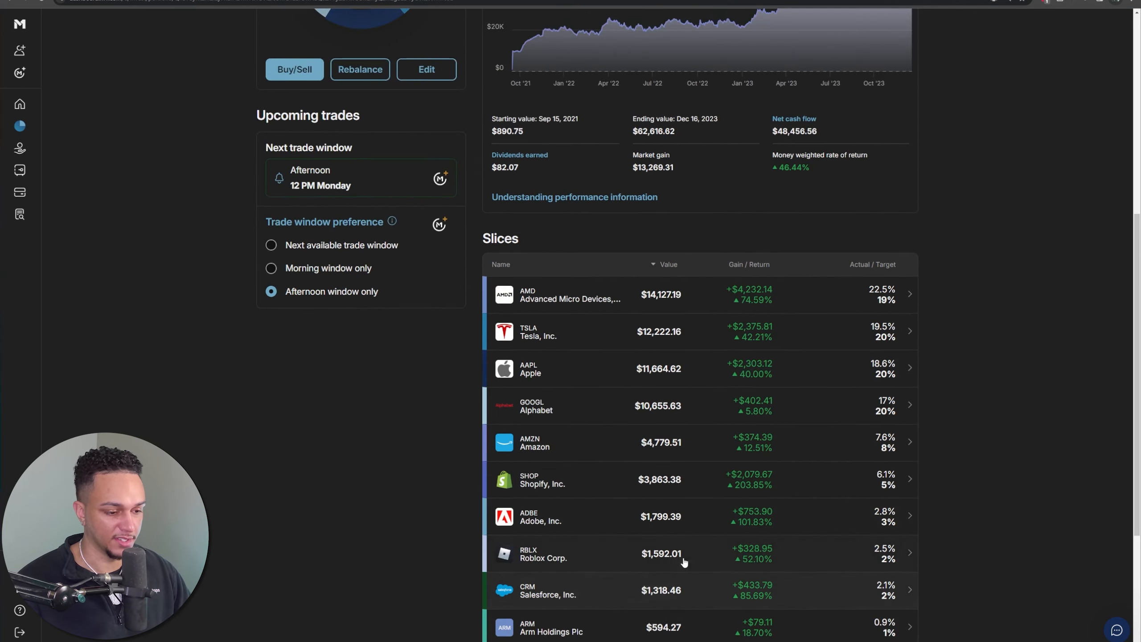
scroll(up, 3)
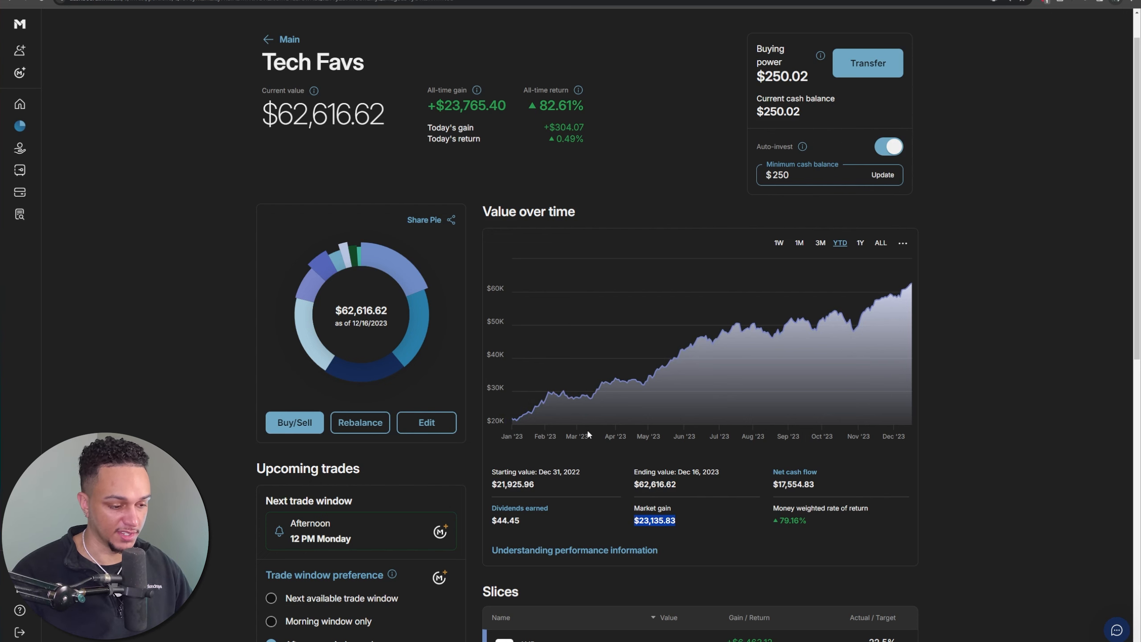
scroll(down, 3)
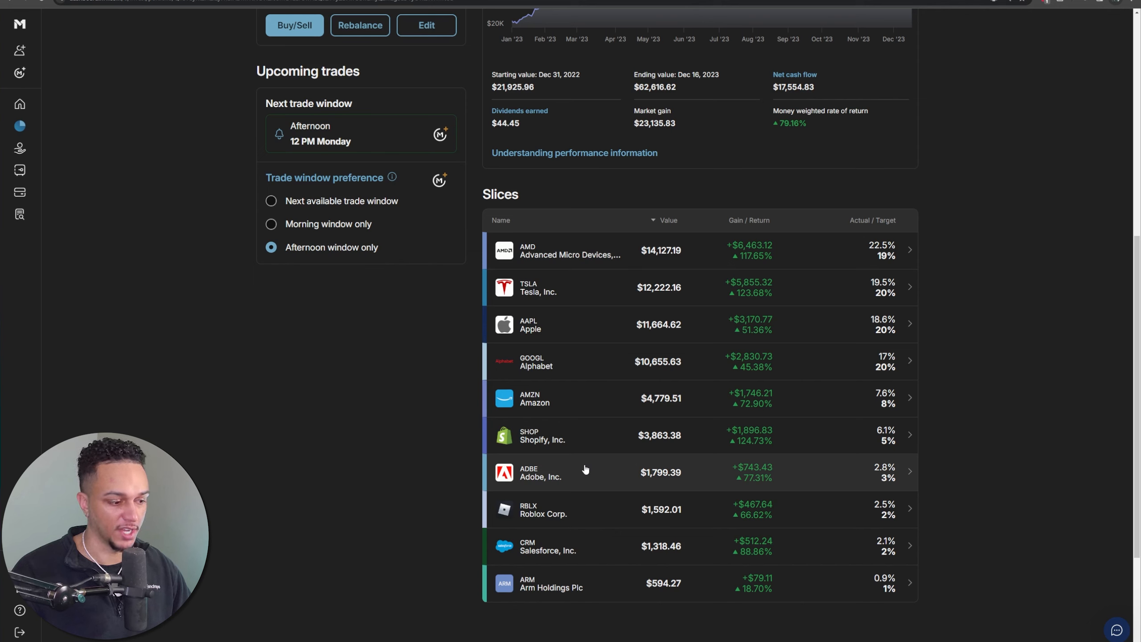
mouse_move(552, 436)
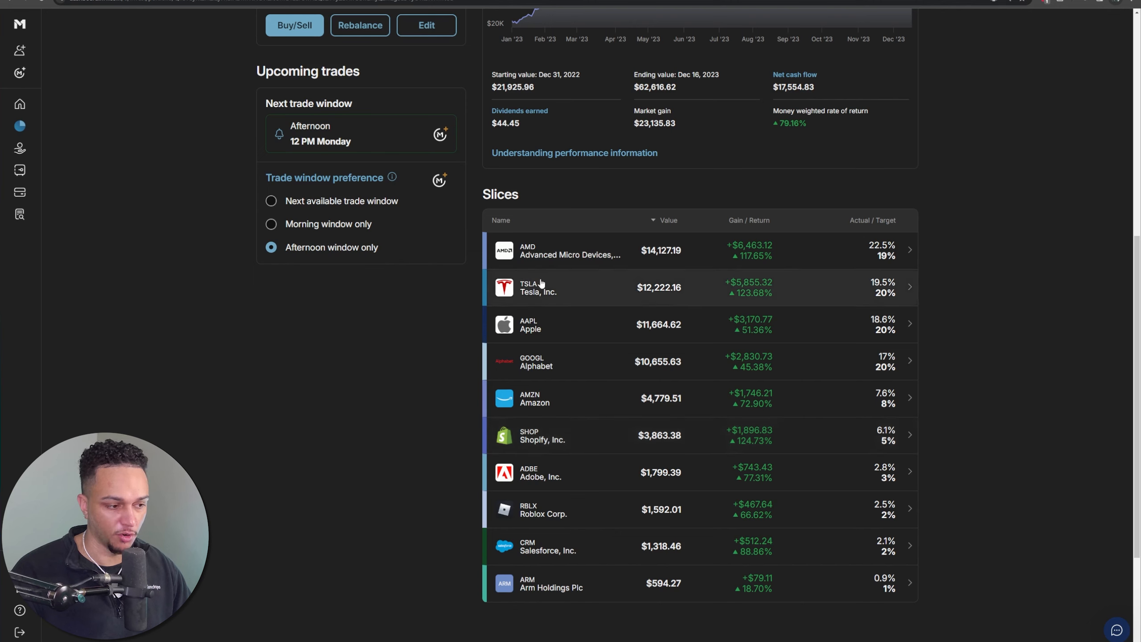
mouse_move(552, 248)
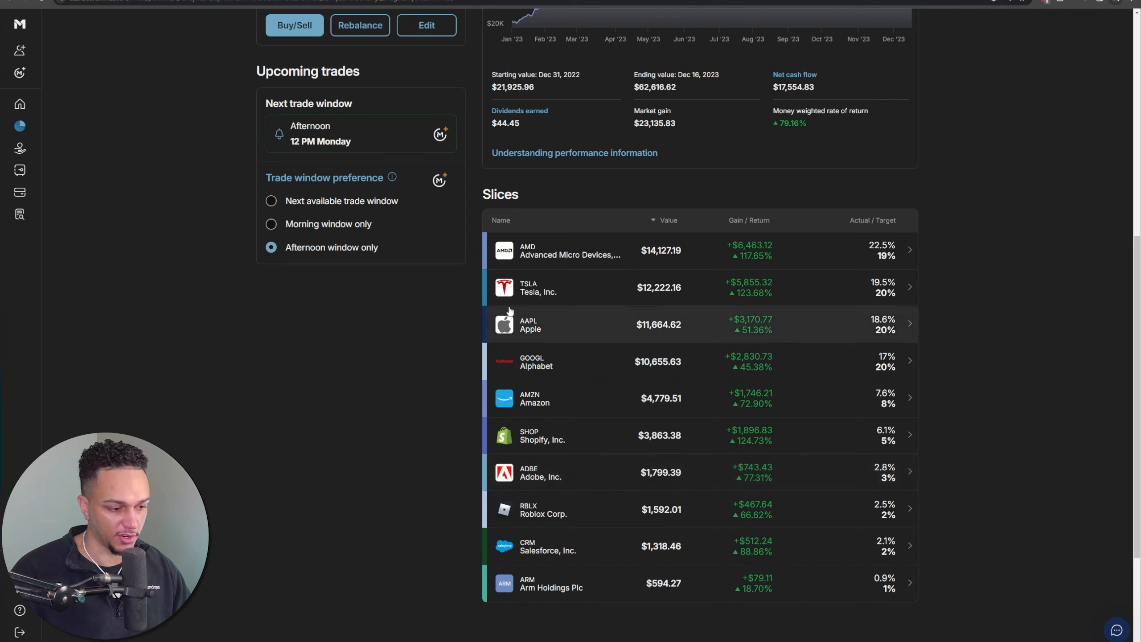
mouse_move(558, 415)
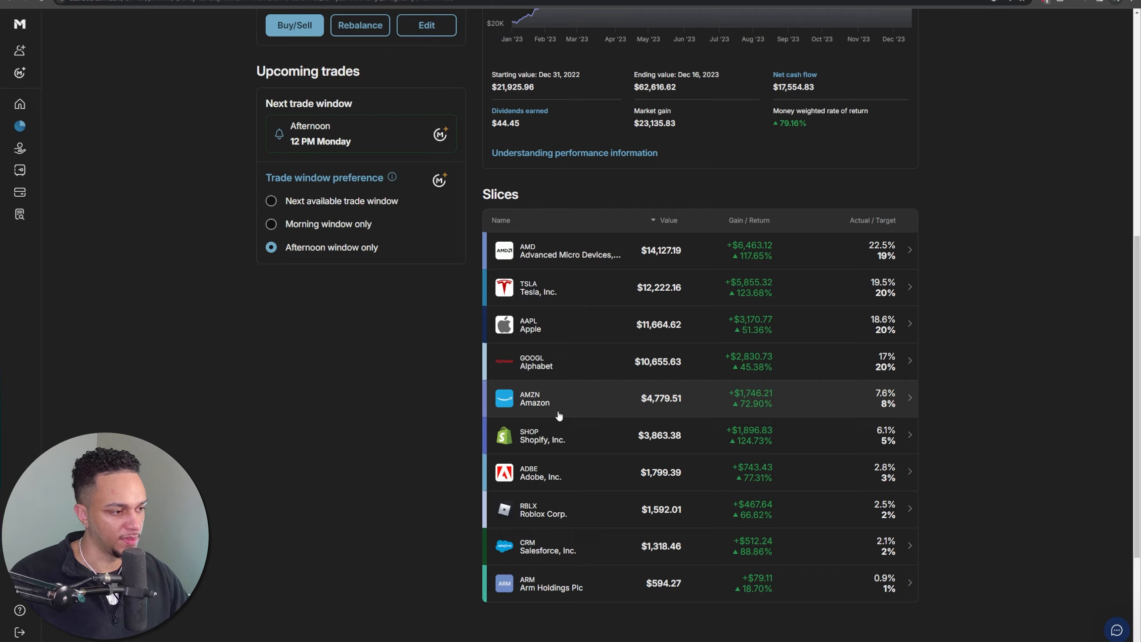
scroll(up, 3)
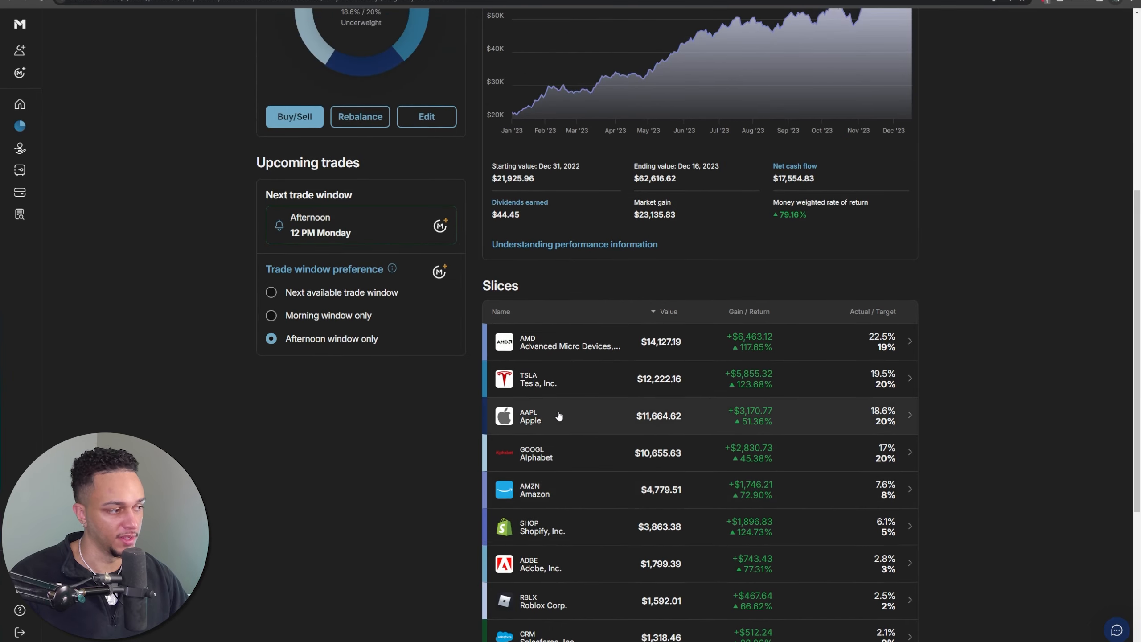
scroll(up, 3)
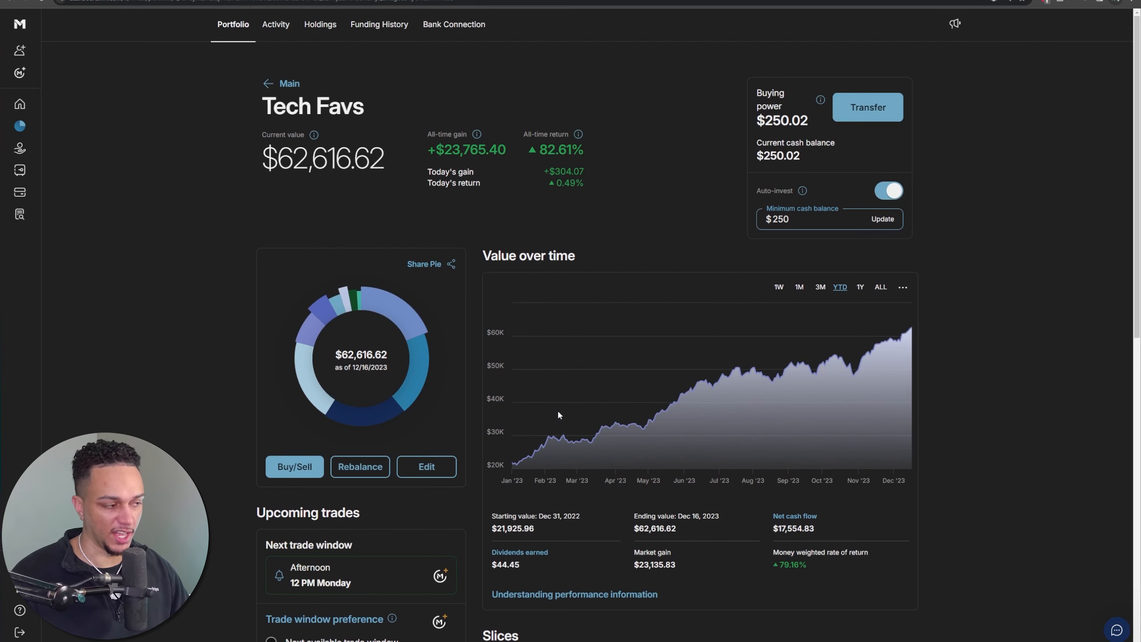
mouse_move(319, 24)
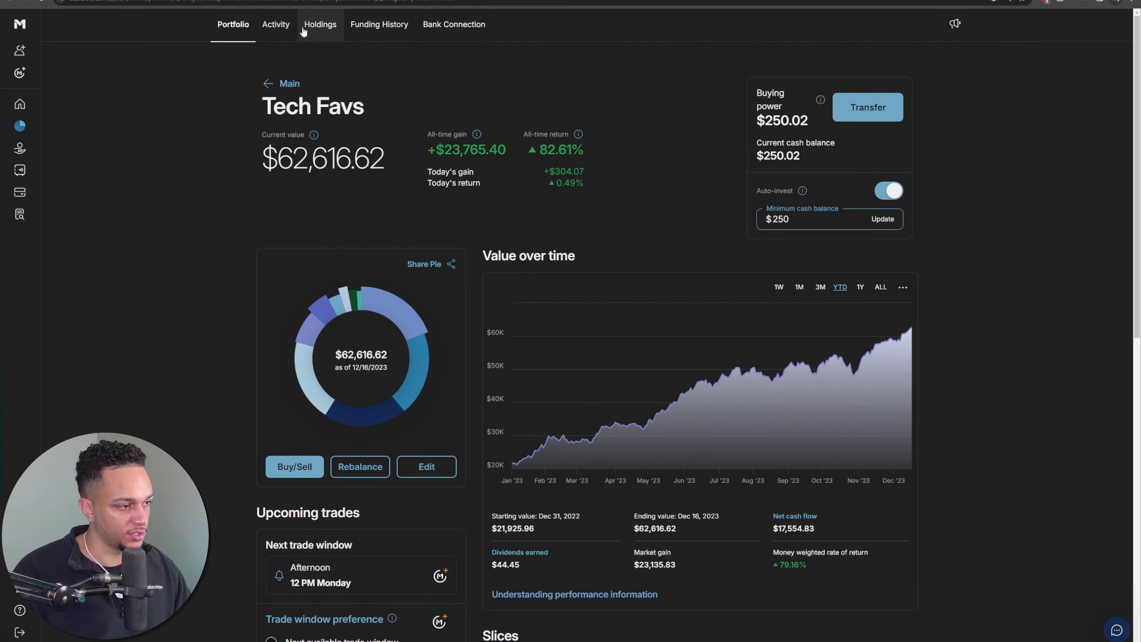
Step: Show the Activity history listing the November and December 2023 deposits
click(275, 24)
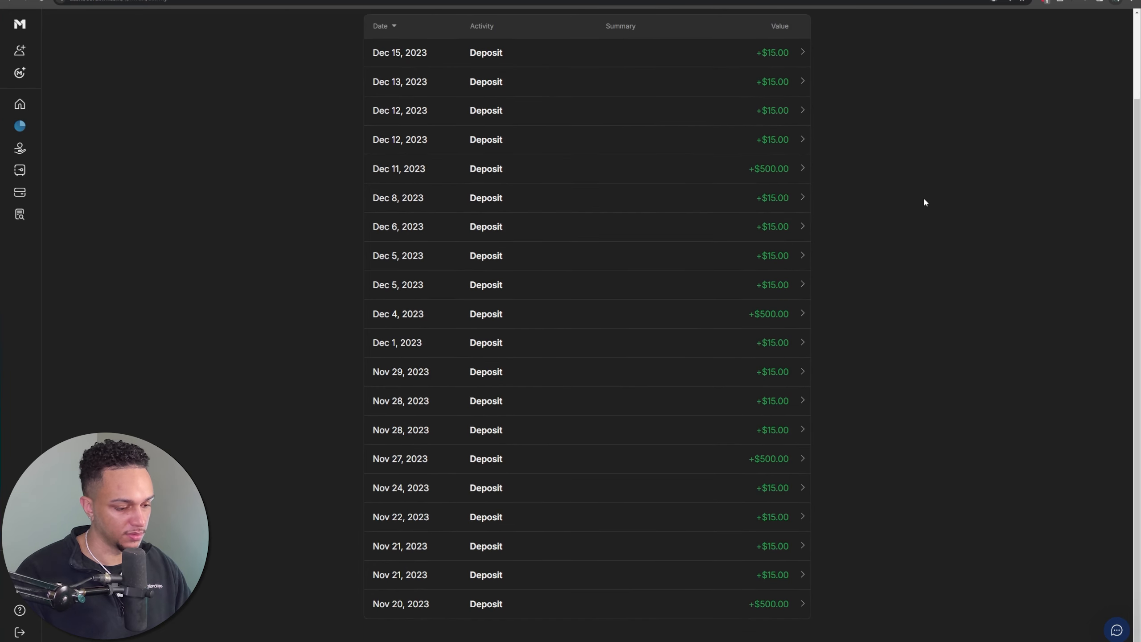
scroll(up, 3)
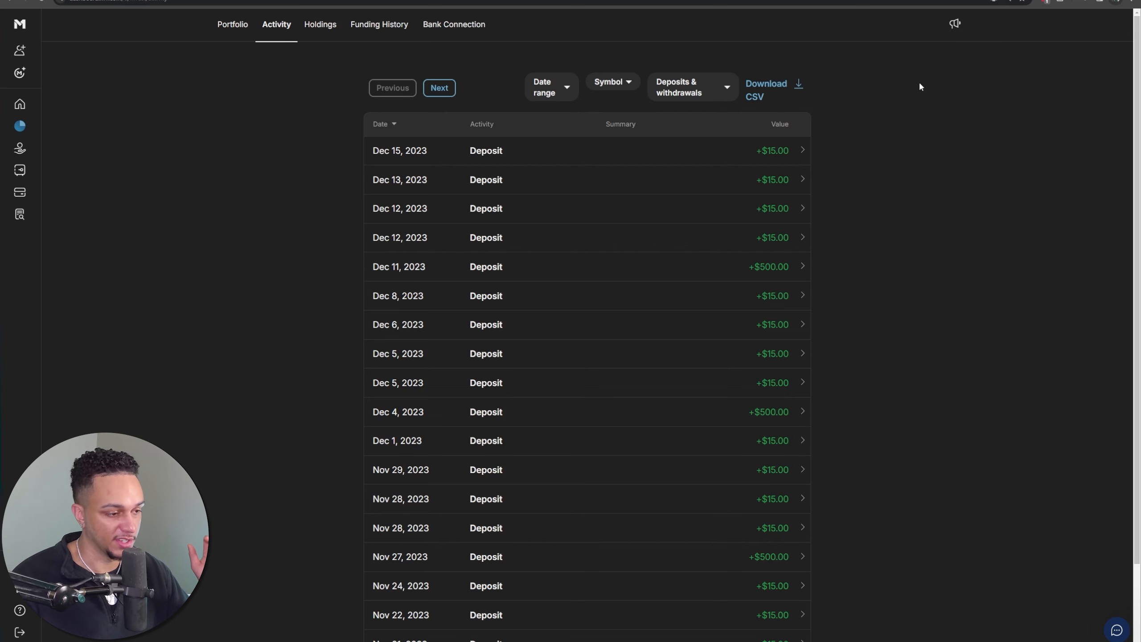
Step: Scroll the Activity list showing deposits from Dec 15 back through late November 2023
scroll(up, 3)
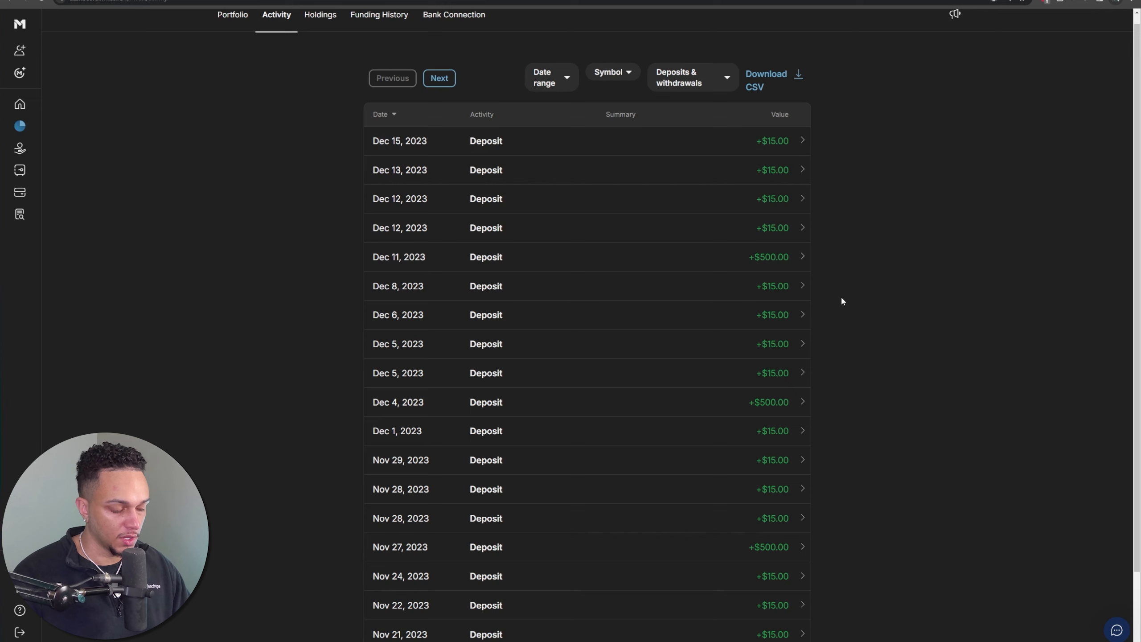
mouse_move(642, 258)
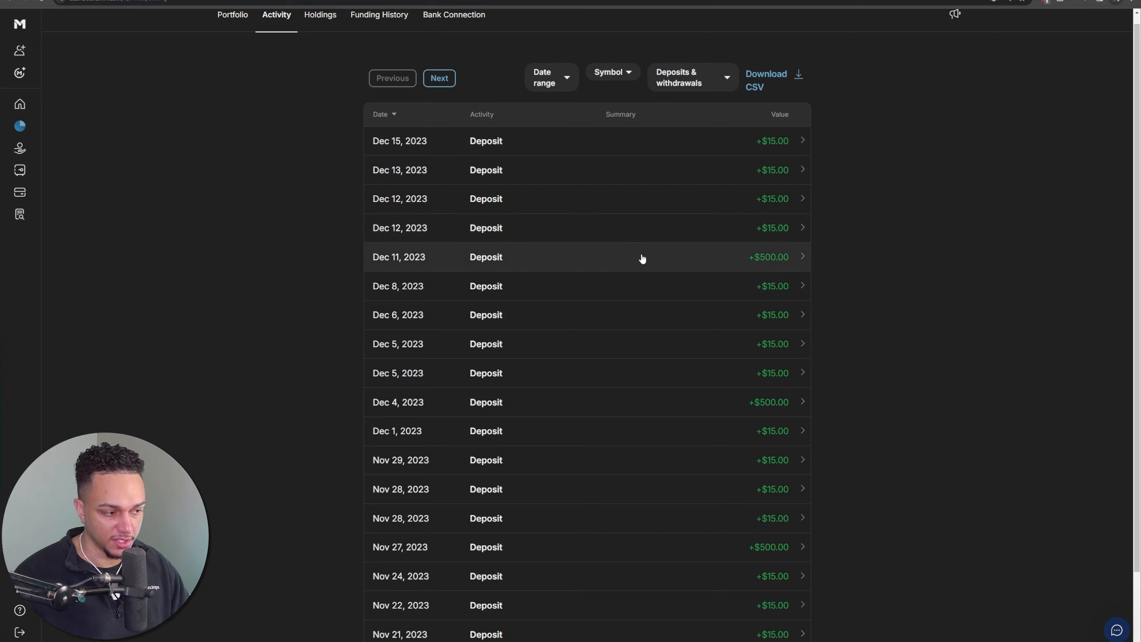
mouse_move(714, 153)
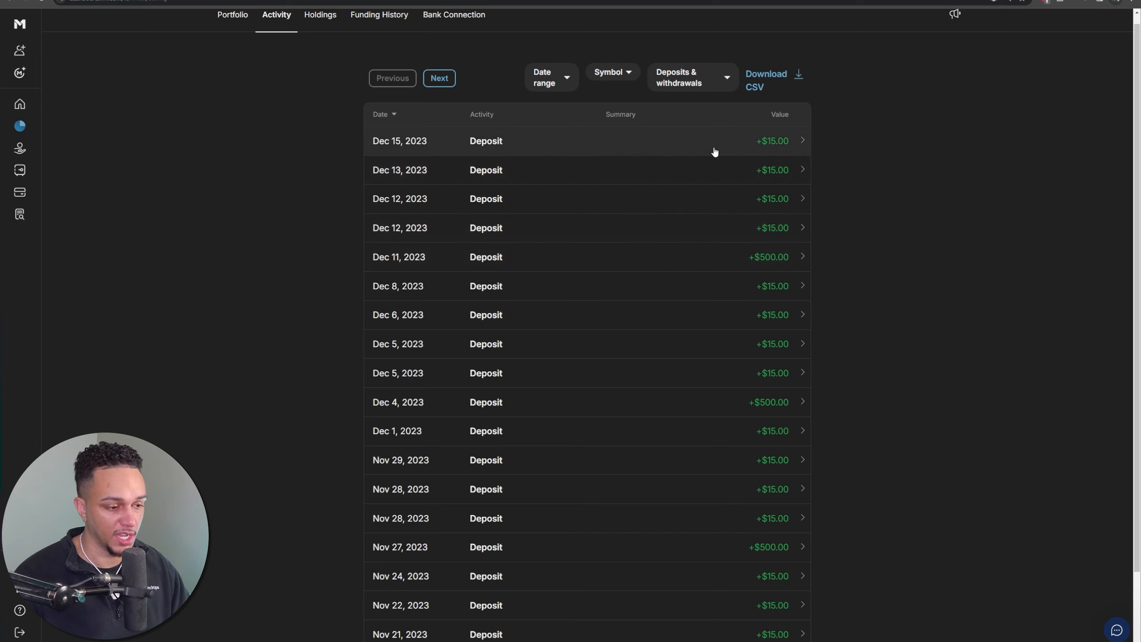
mouse_move(847, 225)
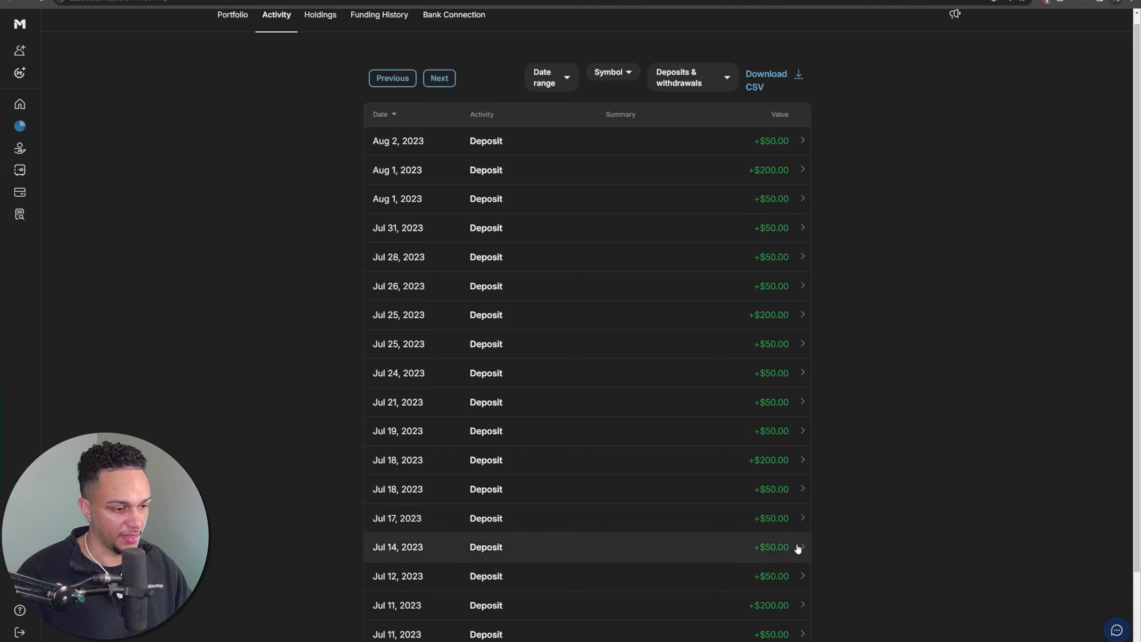
mouse_move(736, 323)
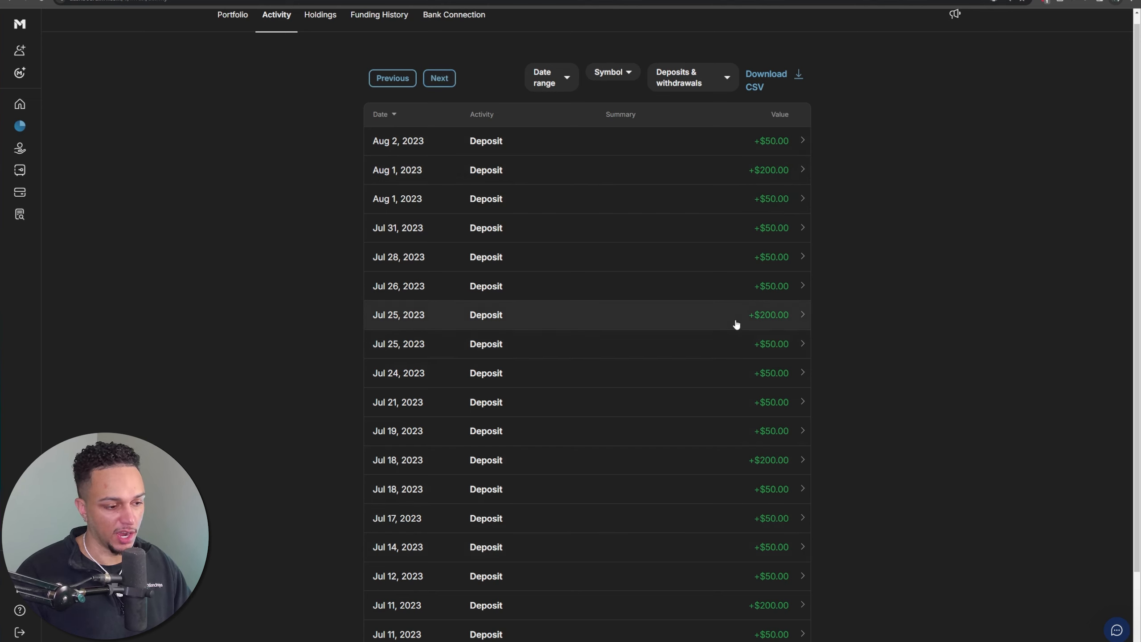
mouse_move(764, 328)
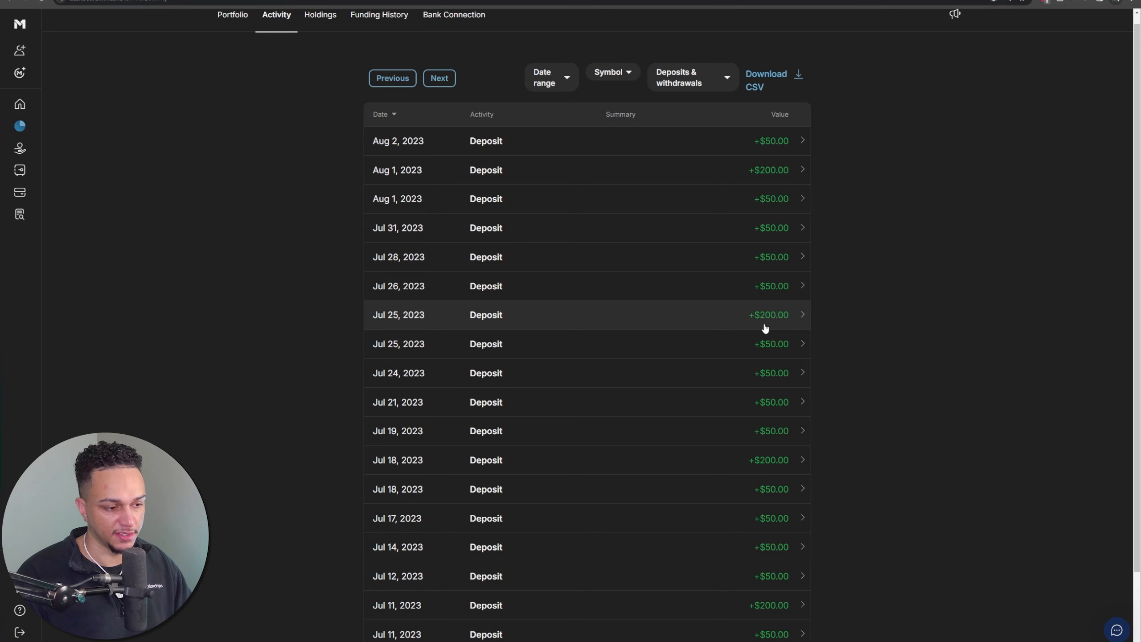
mouse_move(752, 198)
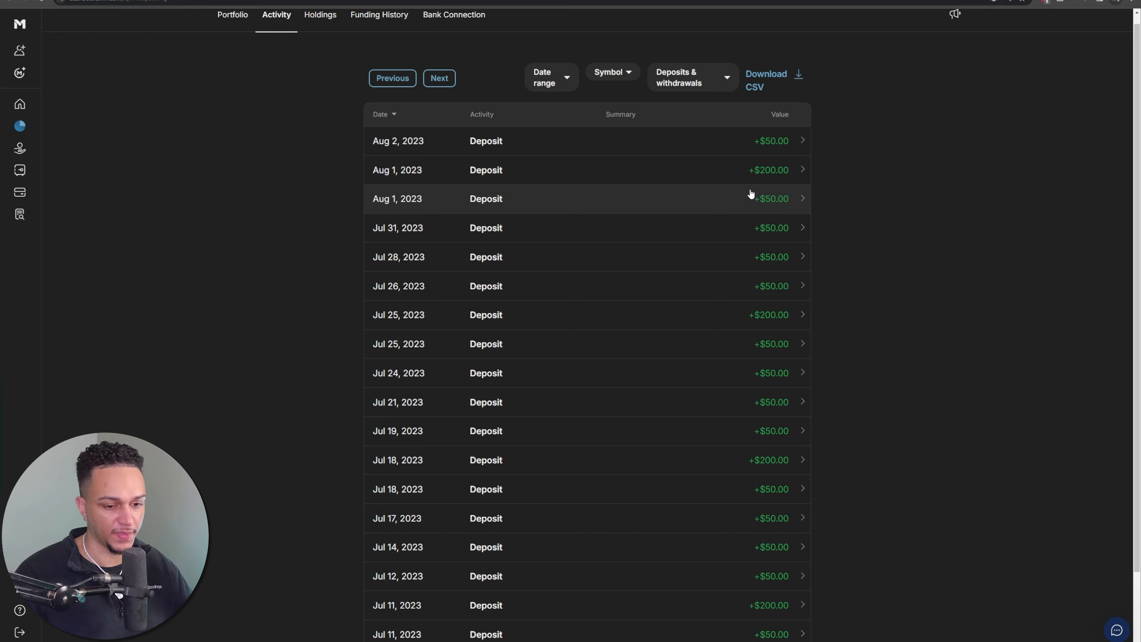
mouse_move(785, 212)
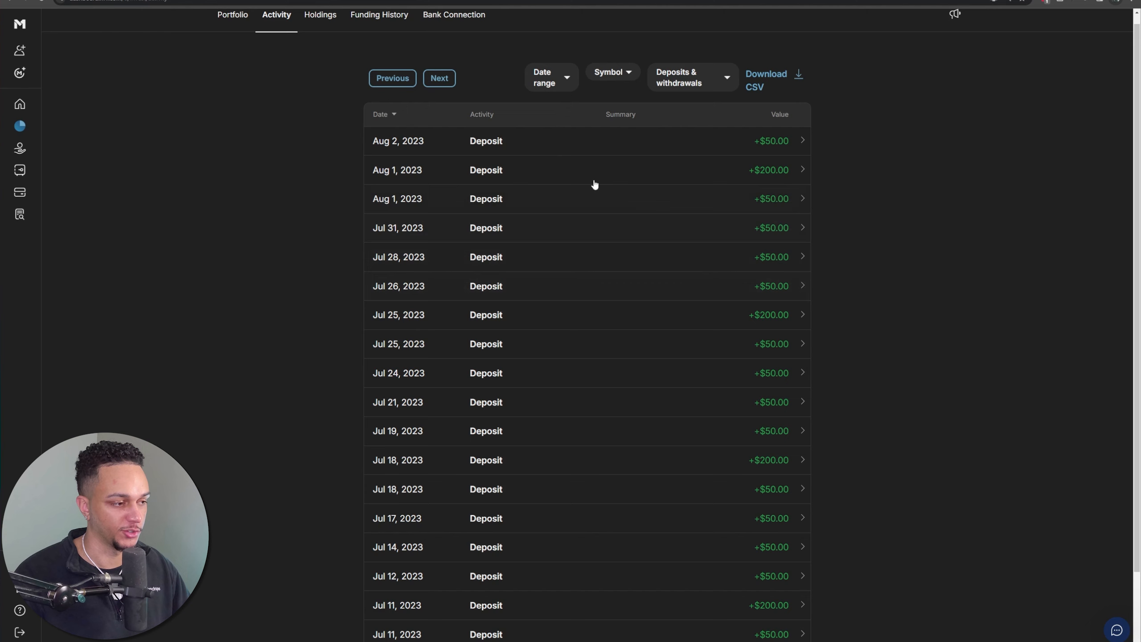
mouse_move(758, 209)
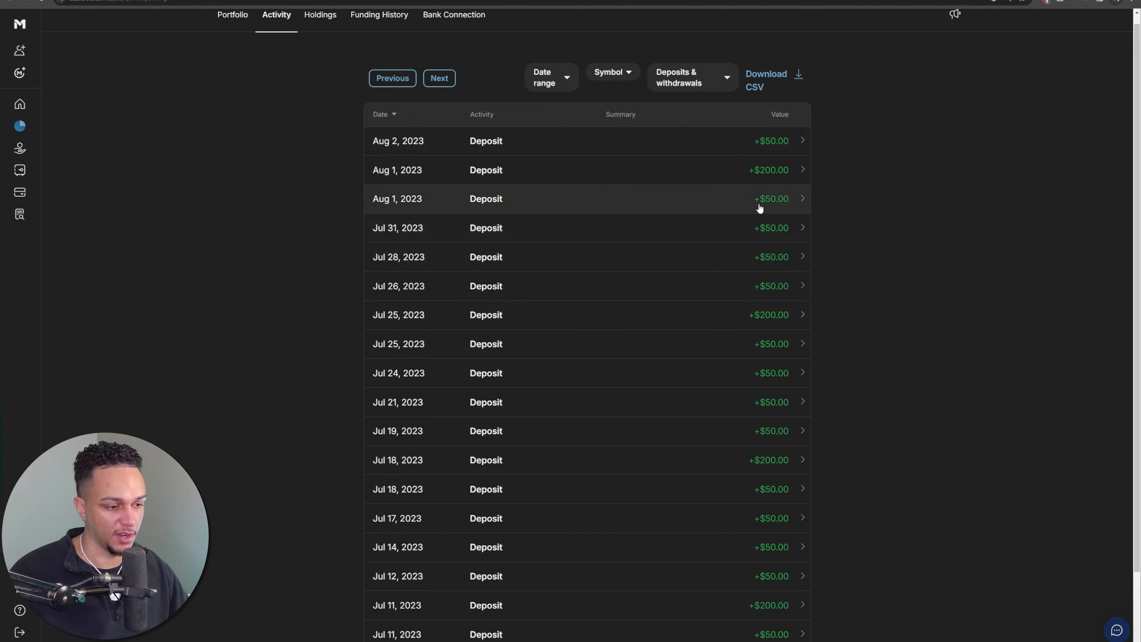
Step: Page further back to the June and early July 2023 deposits
click(438, 78)
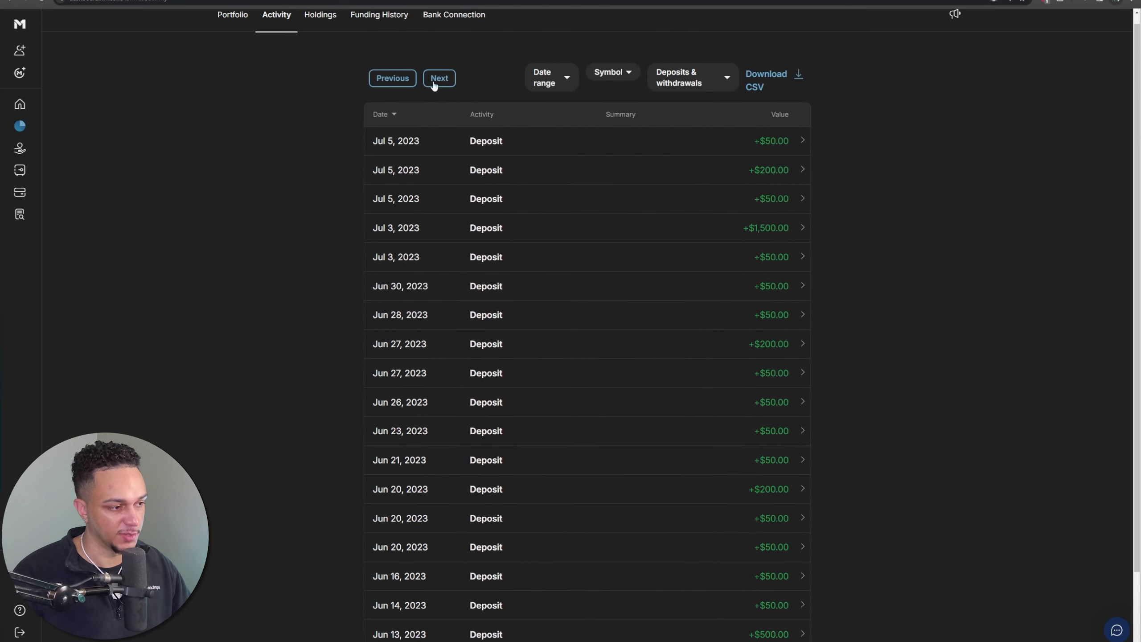
click(438, 78)
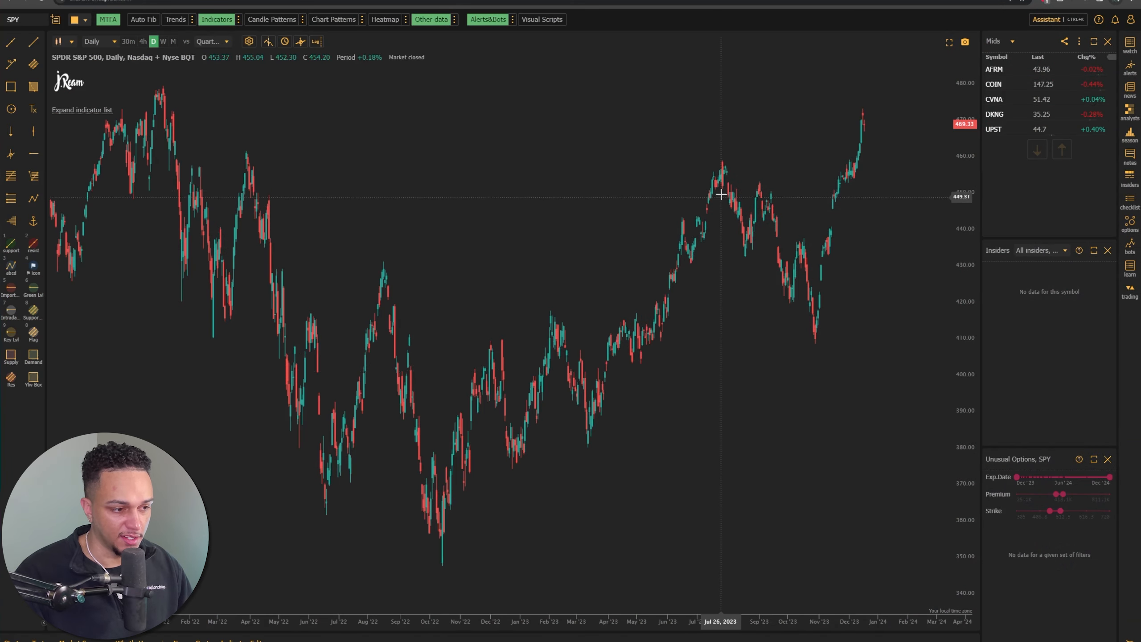
mouse_move(724, 162)
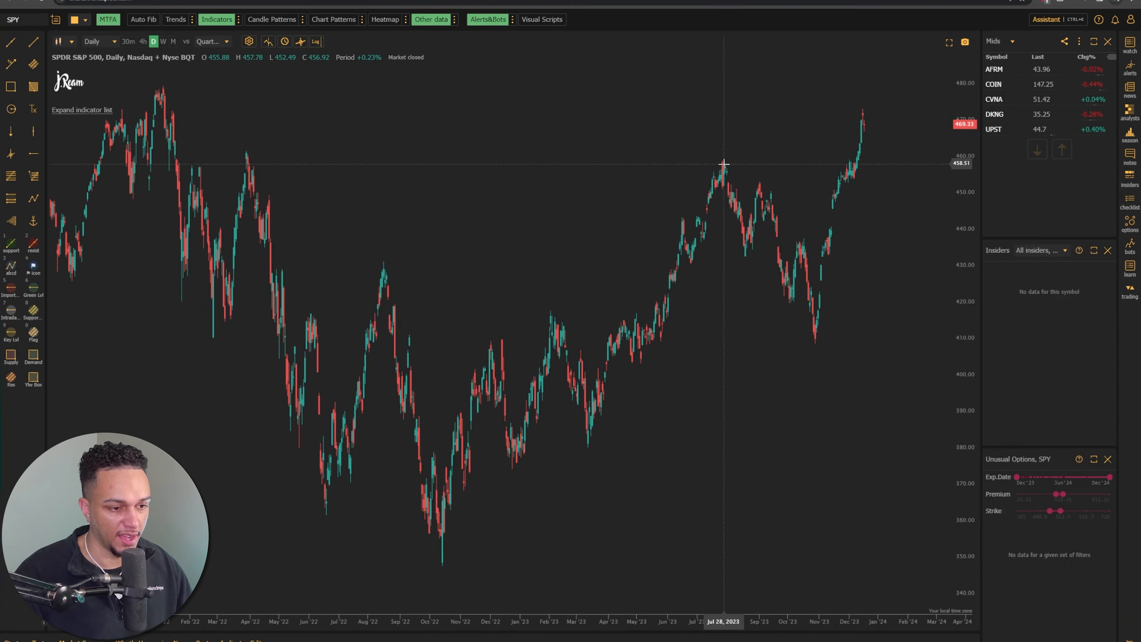
mouse_move(724, 158)
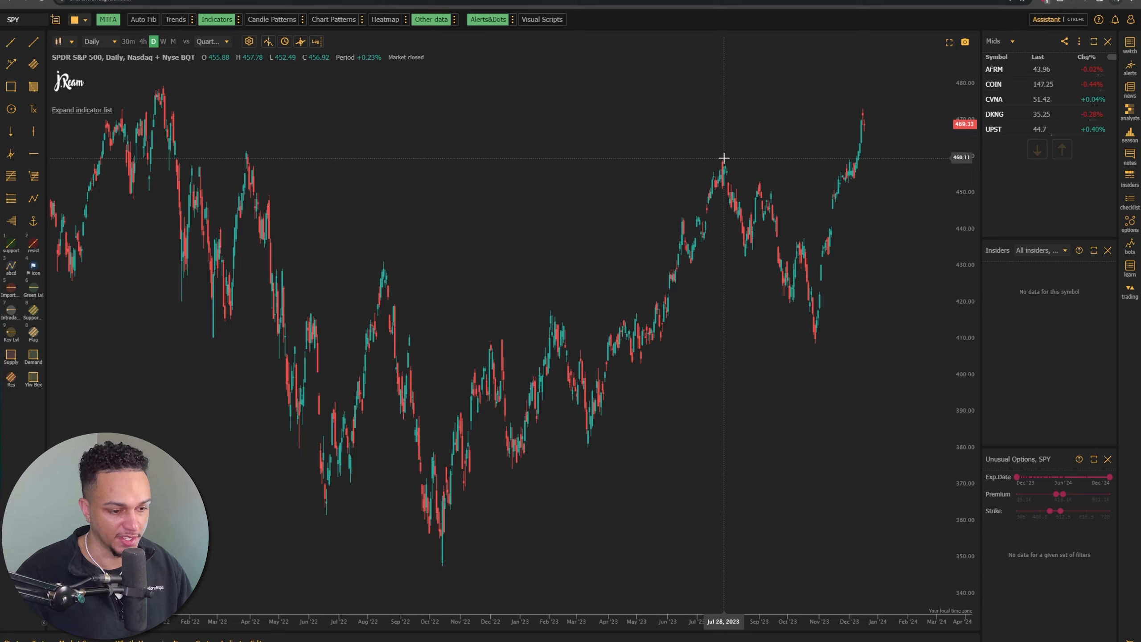
mouse_move(426, 48)
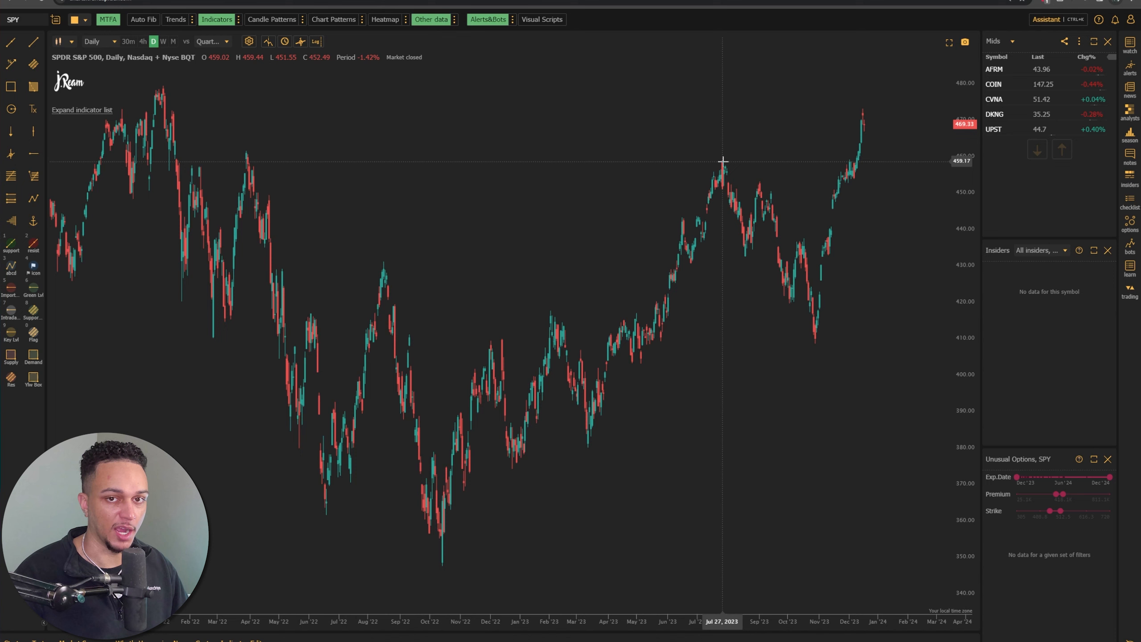
mouse_move(590, 200)
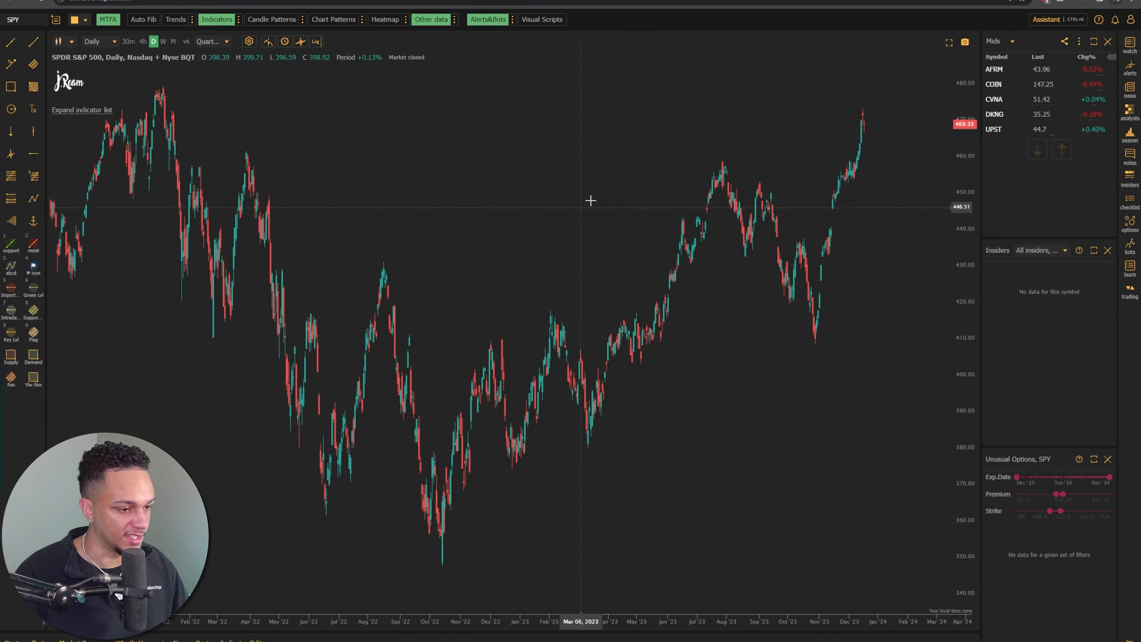
mouse_move(814, 336)
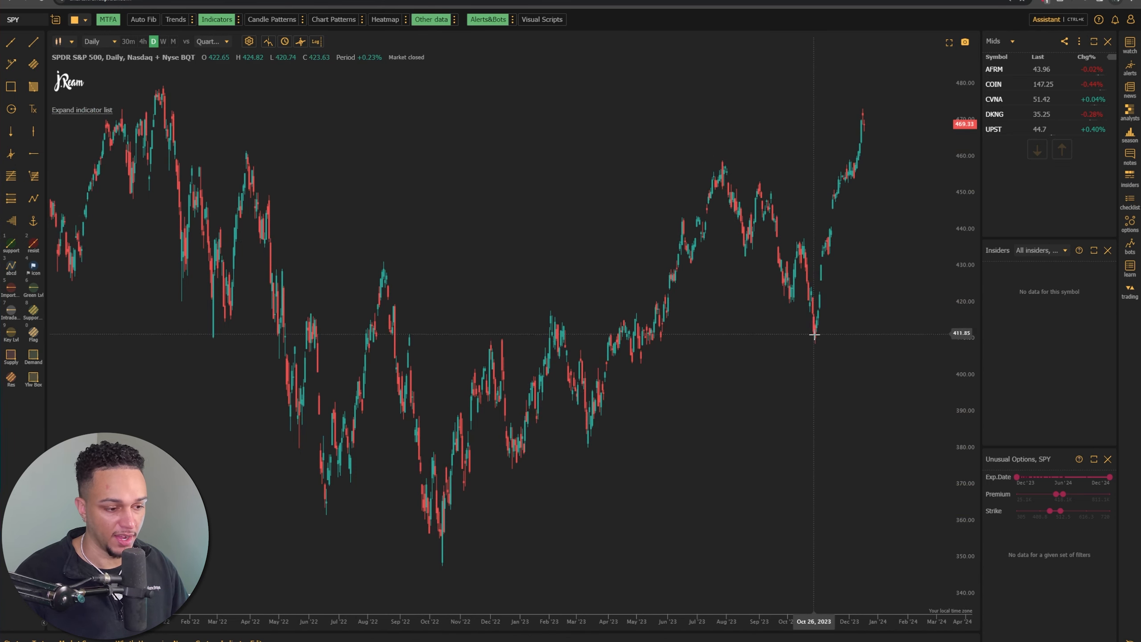
mouse_move(814, 335)
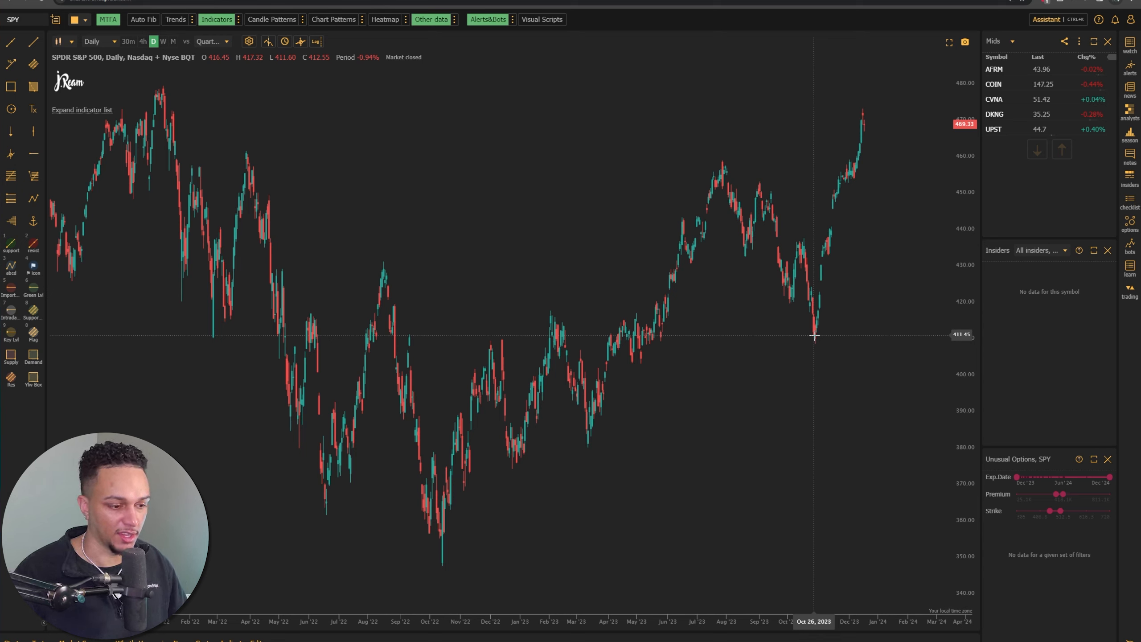
mouse_move(823, 302)
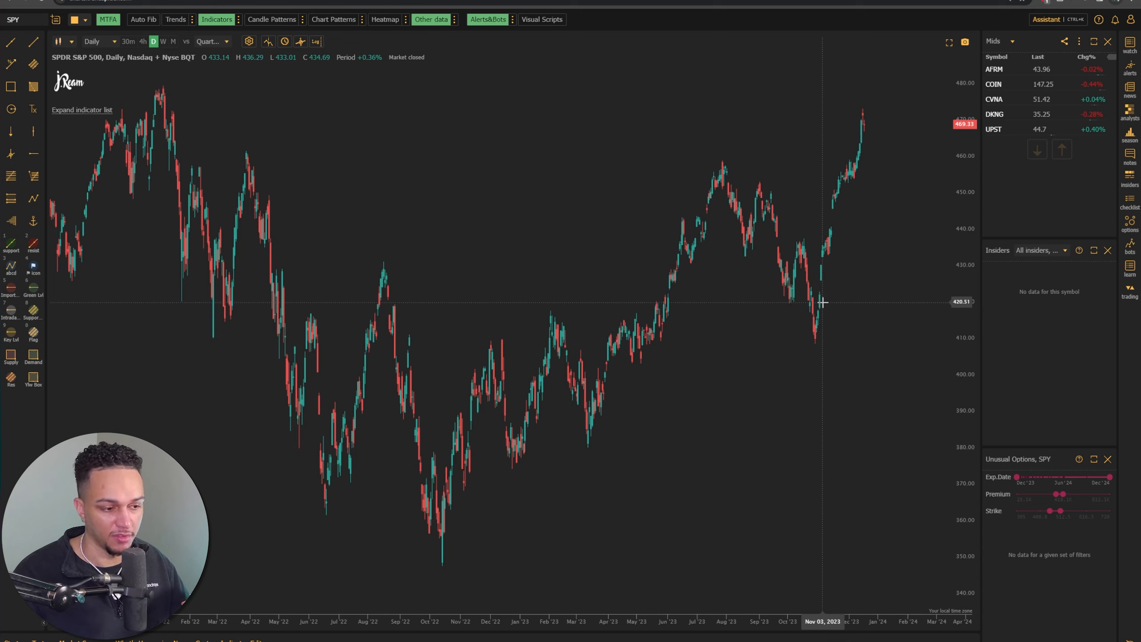
mouse_move(877, 161)
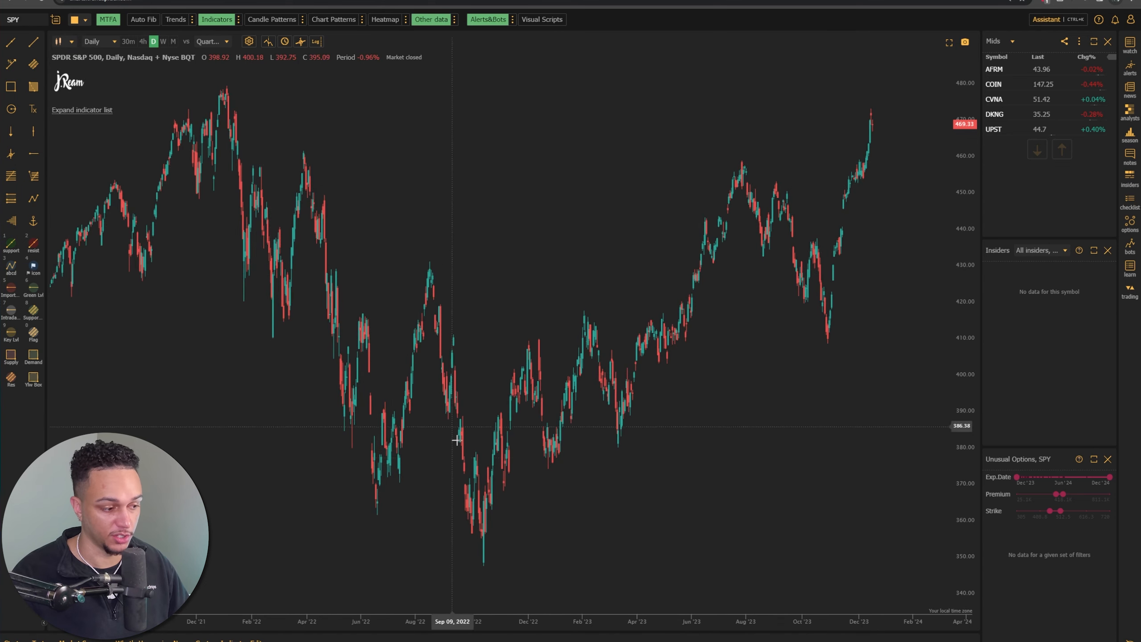
mouse_move(488, 558)
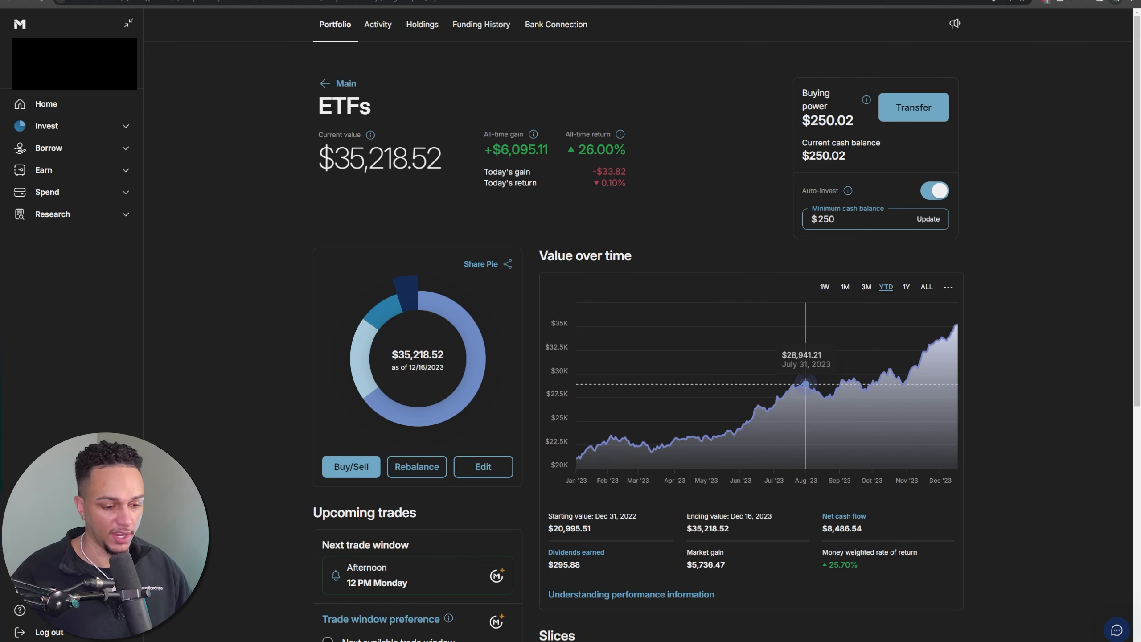
Step: Scroll to the ETFs pie's slices showing VTI at 62.3% against a 65% target
scroll(down, 3)
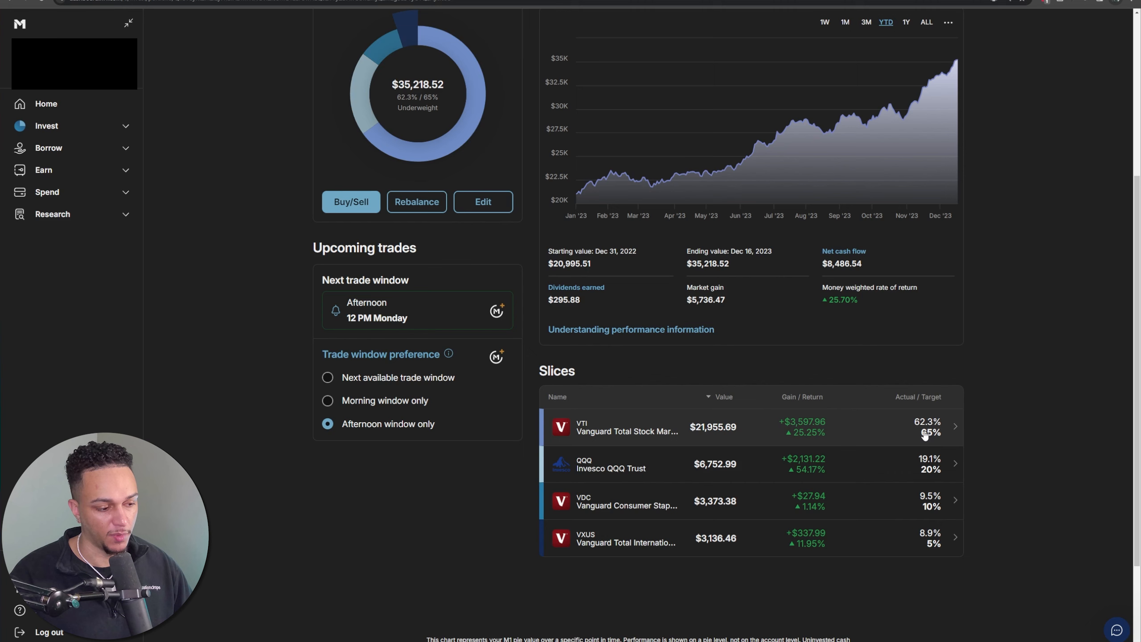
mouse_move(932, 468)
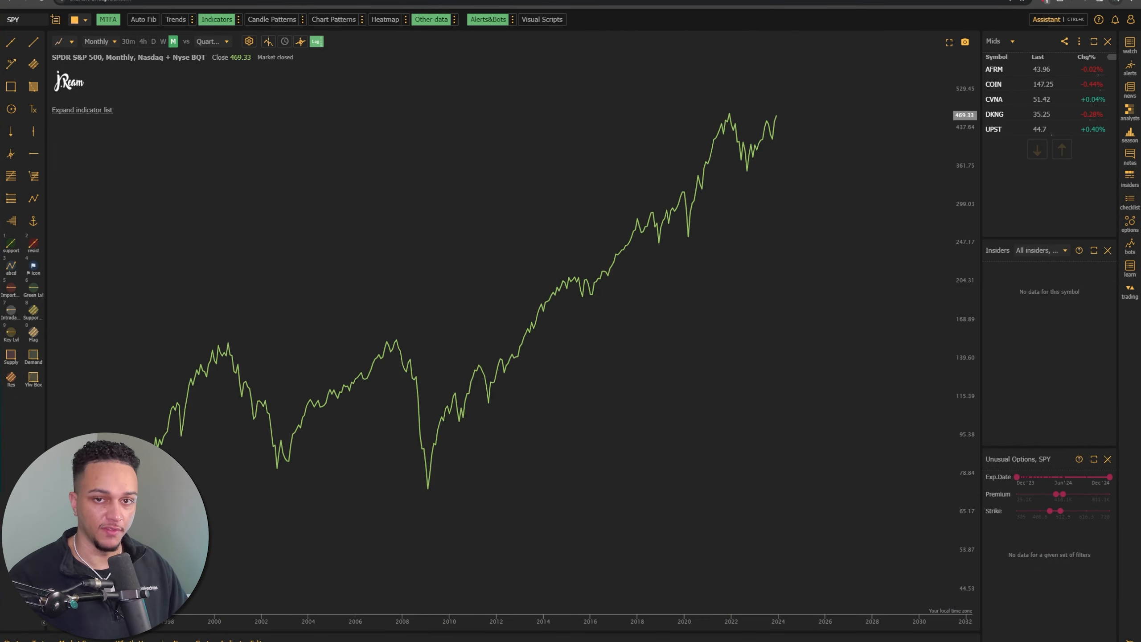
mouse_move(470, 318)
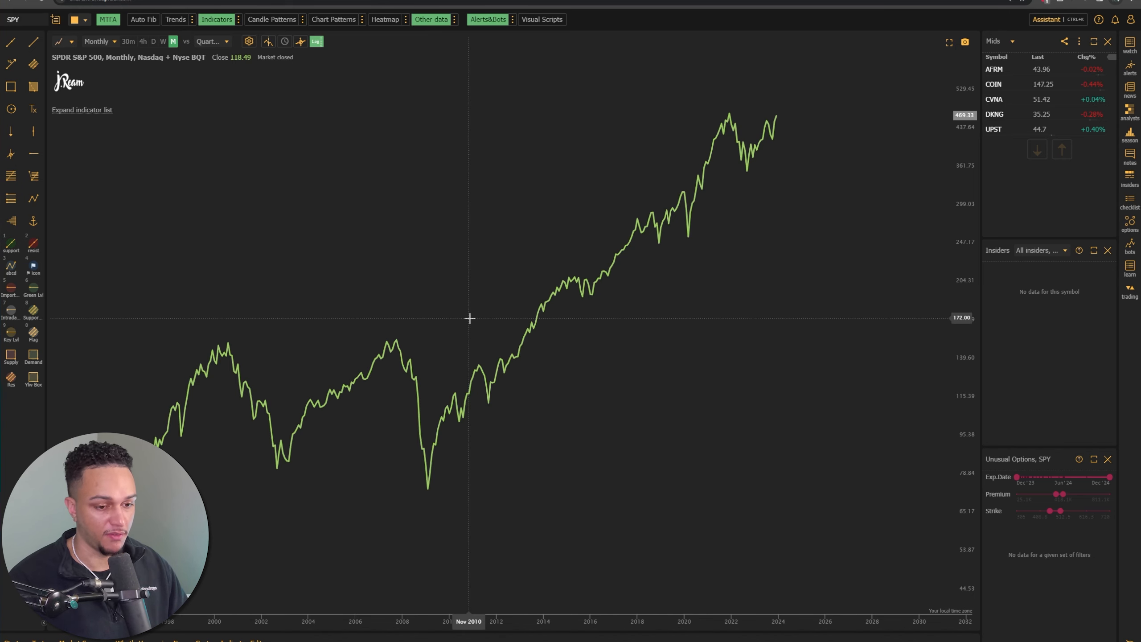
mouse_move(398, 337)
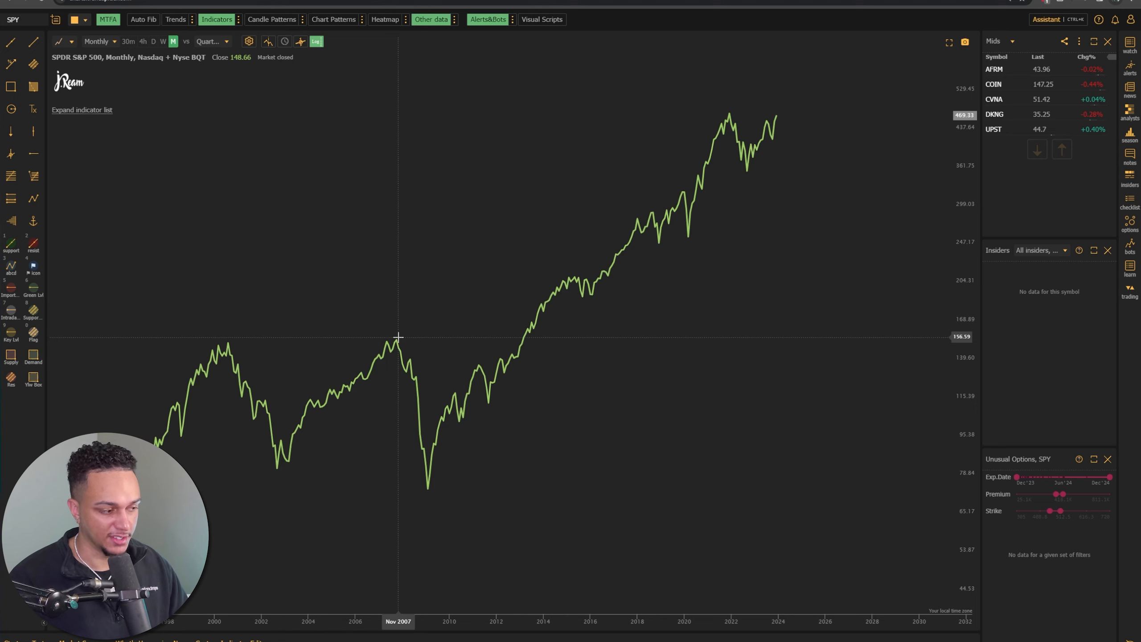
mouse_move(232, 342)
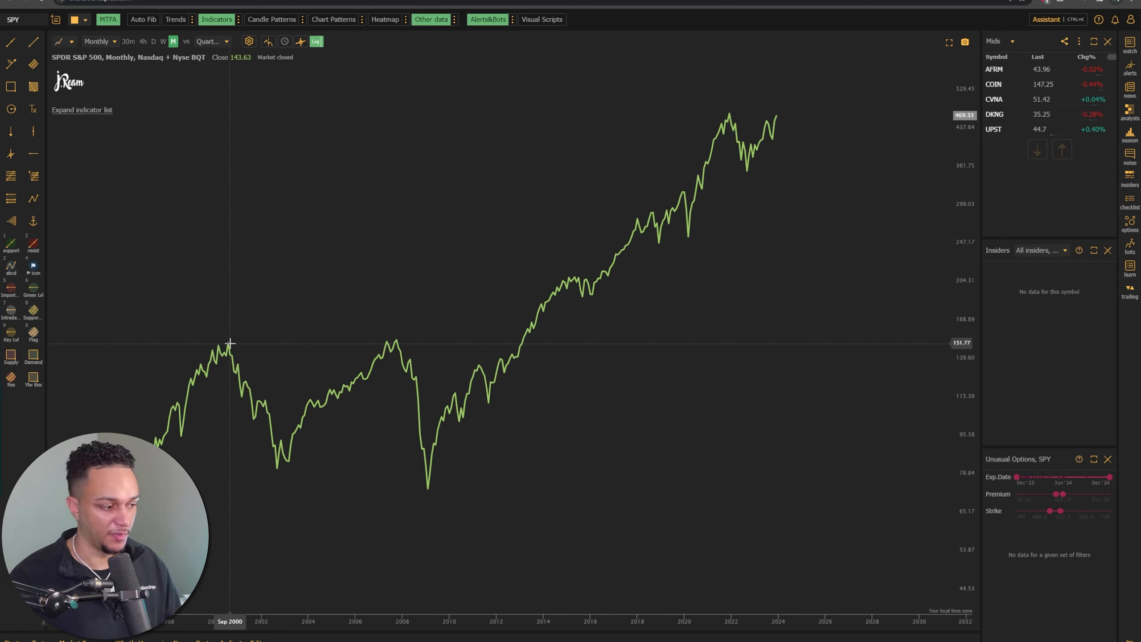
mouse_move(287, 451)
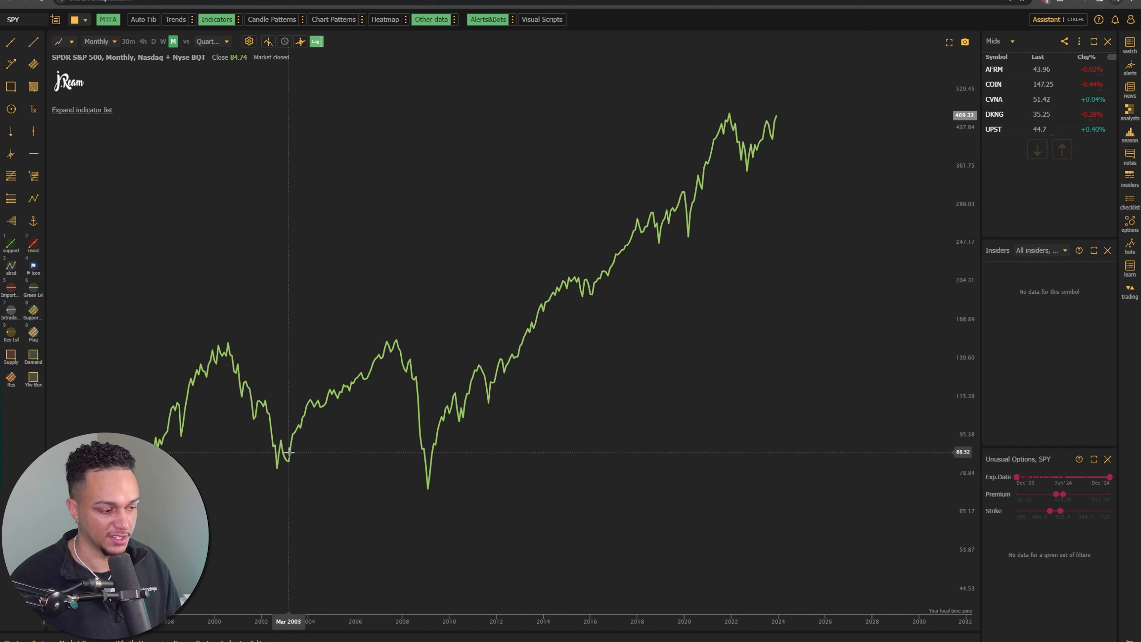
mouse_move(519, 339)
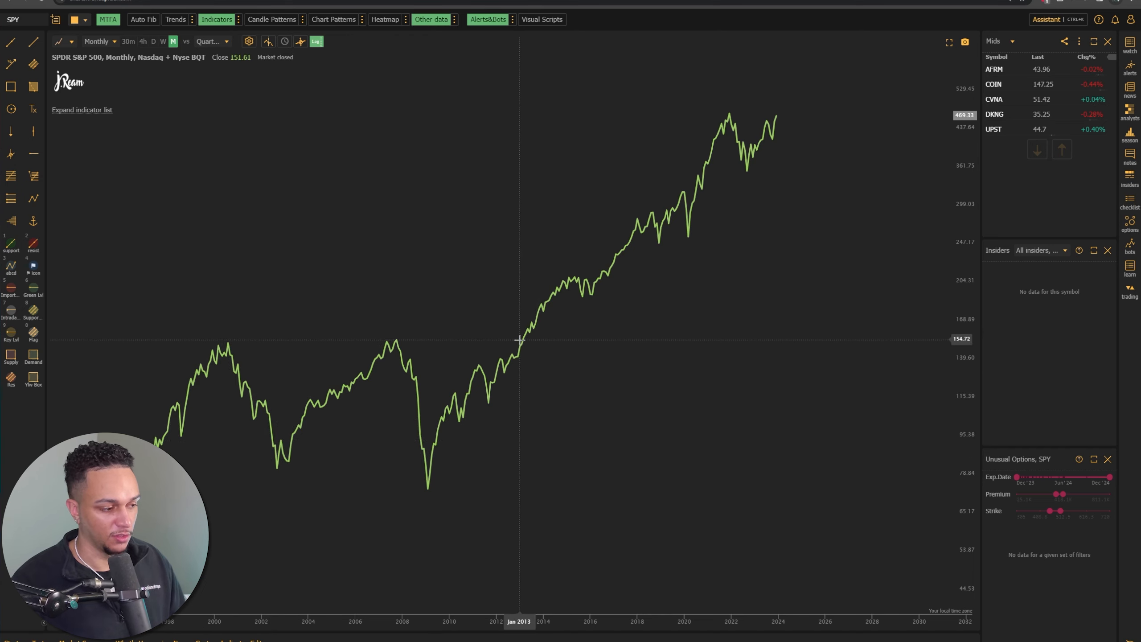
mouse_move(522, 340)
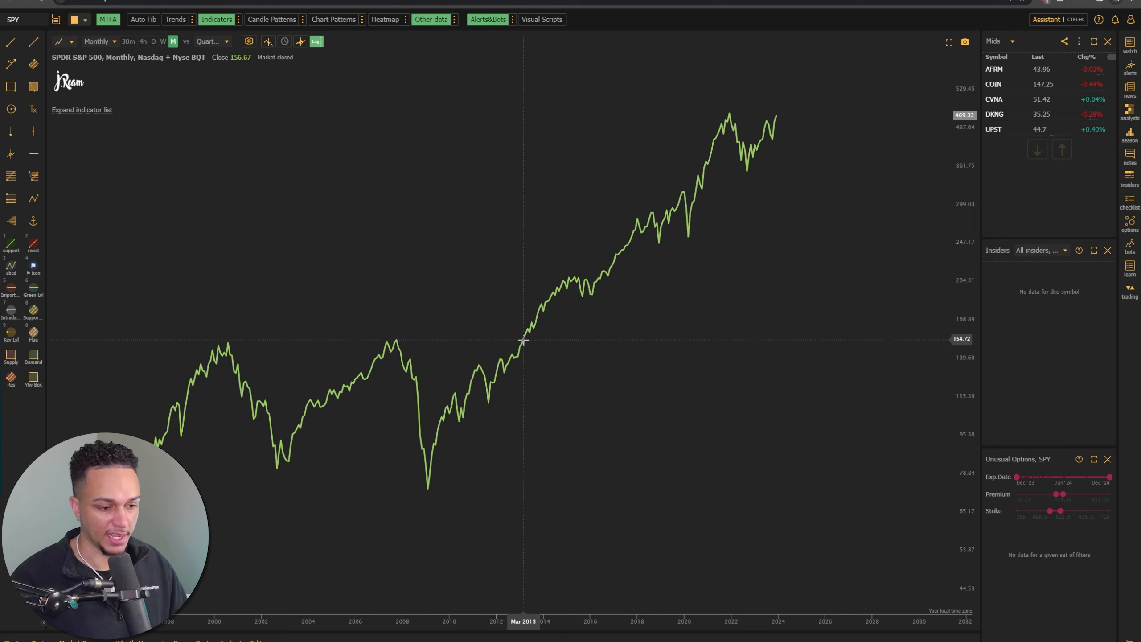
mouse_move(643, 225)
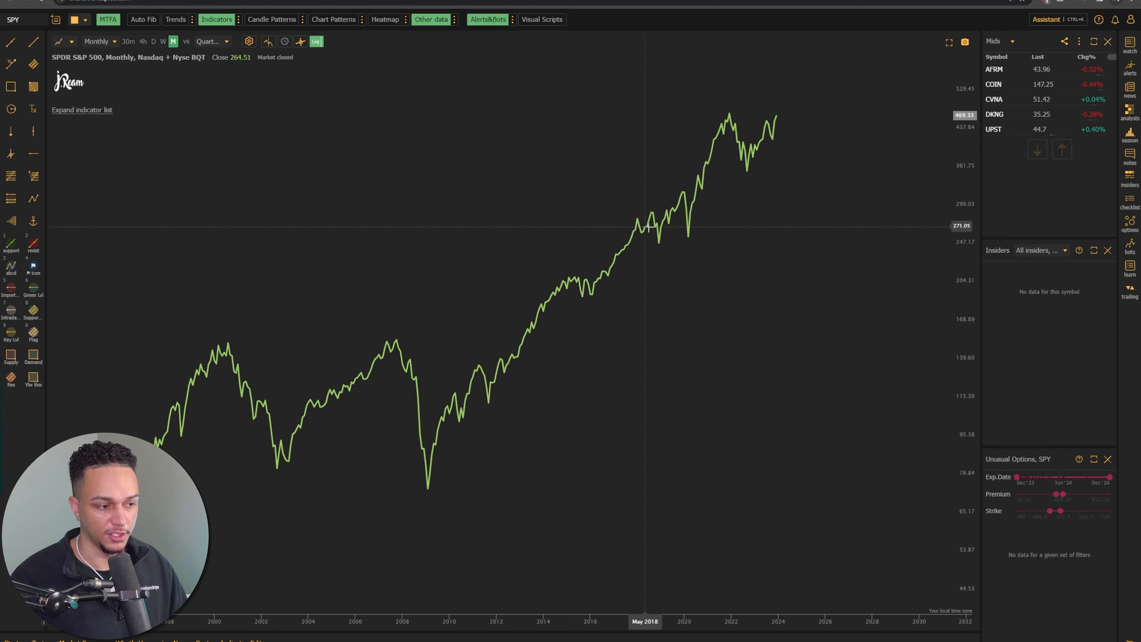
mouse_move(742, 172)
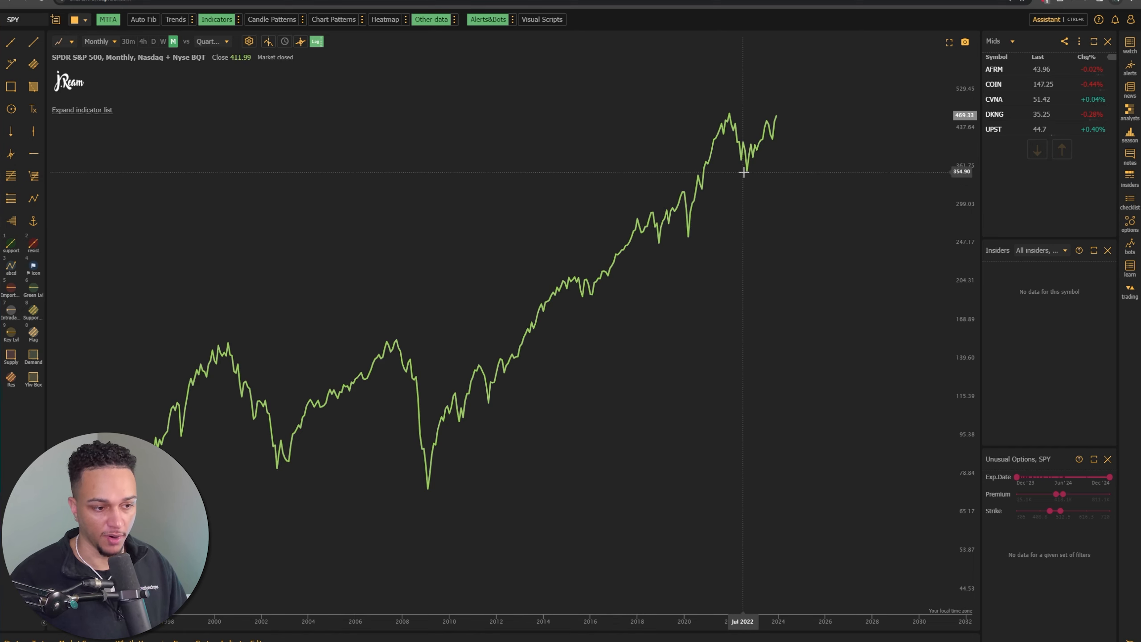
mouse_move(531, 319)
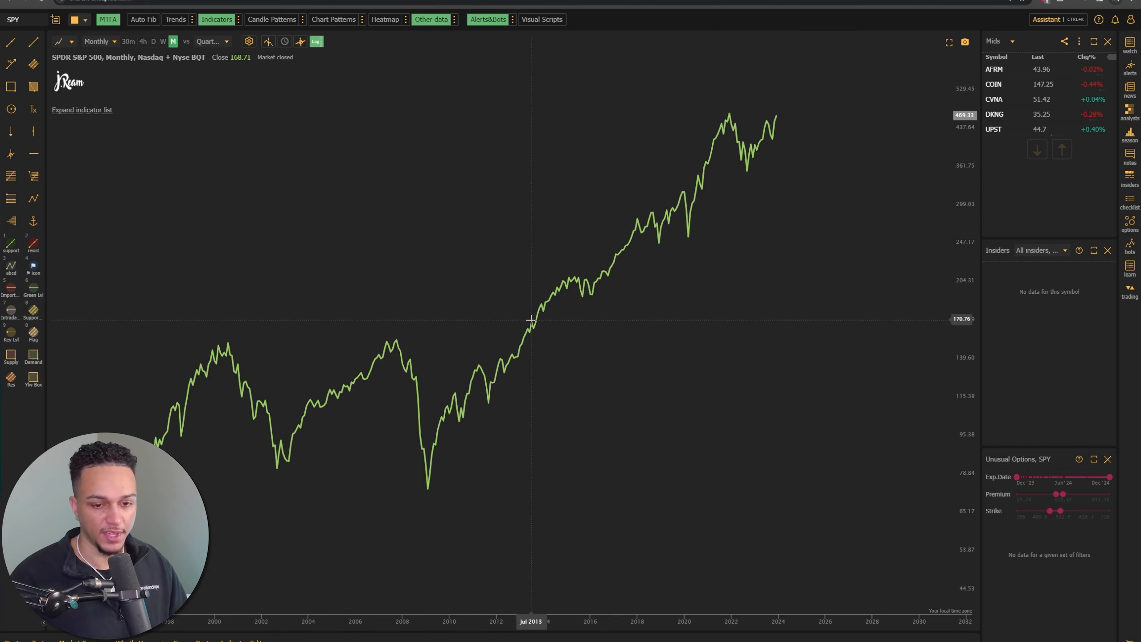
mouse_move(751, 124)
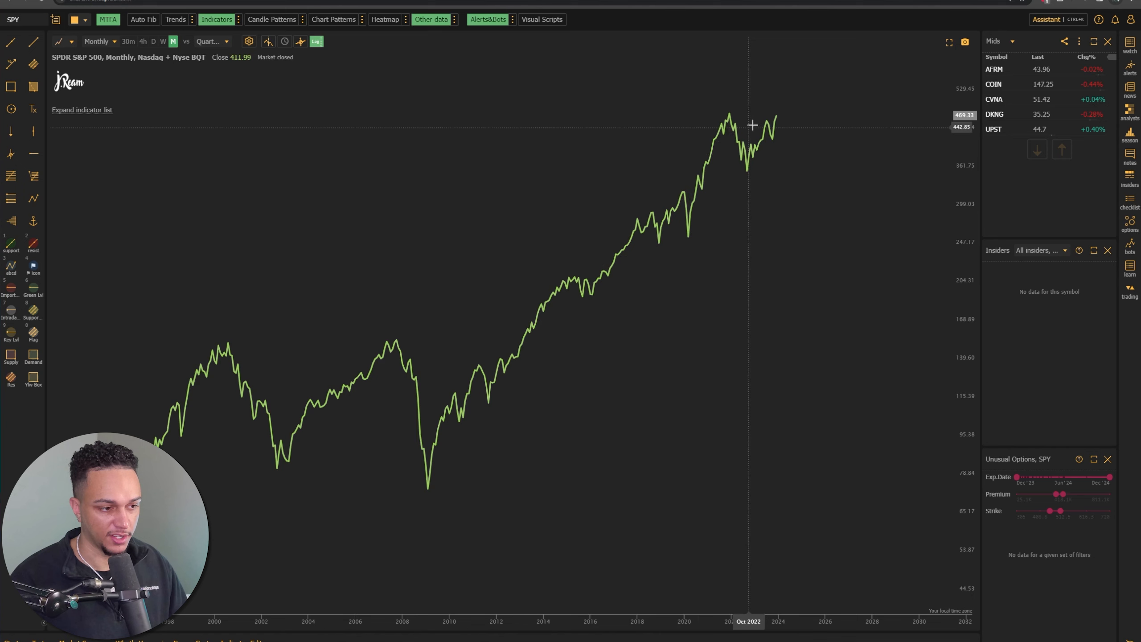
mouse_move(781, 114)
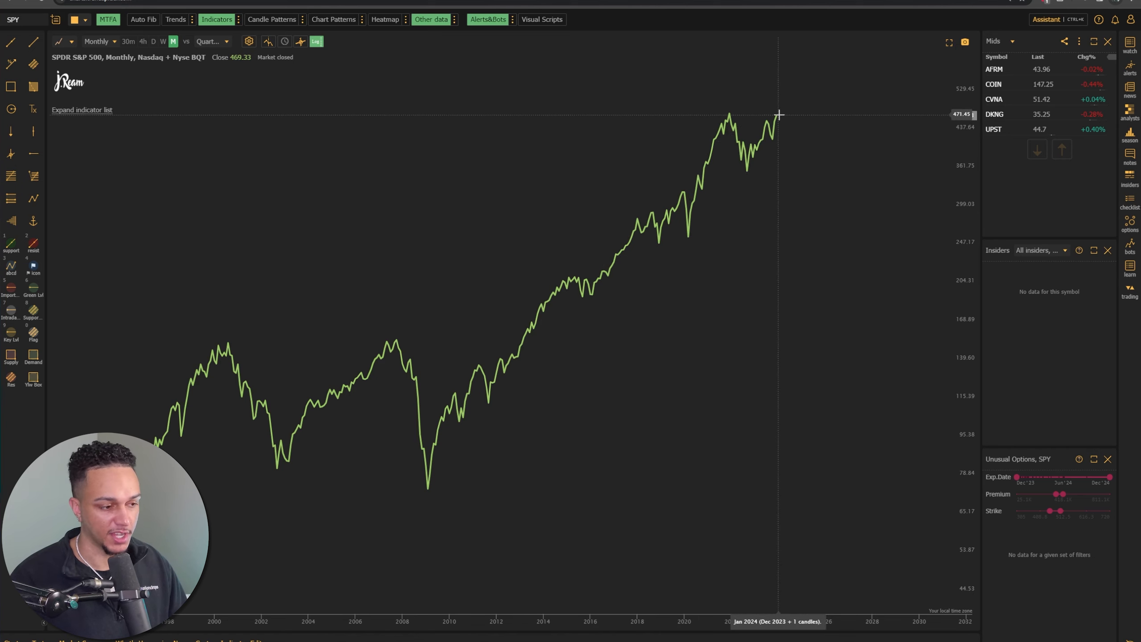
mouse_move(634, 332)
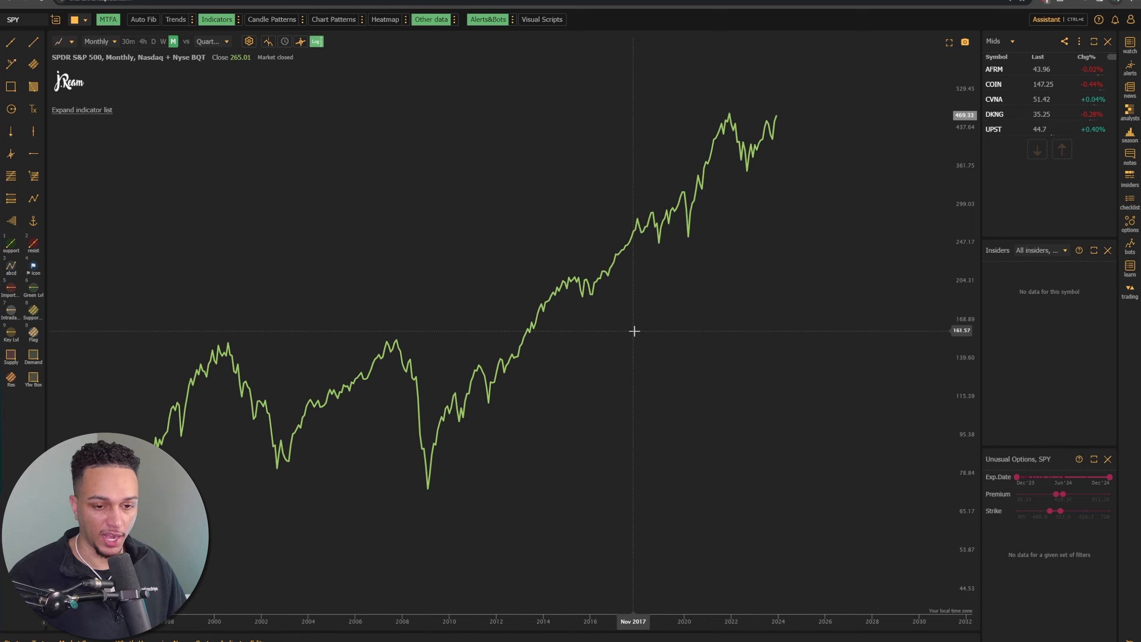
mouse_move(752, 101)
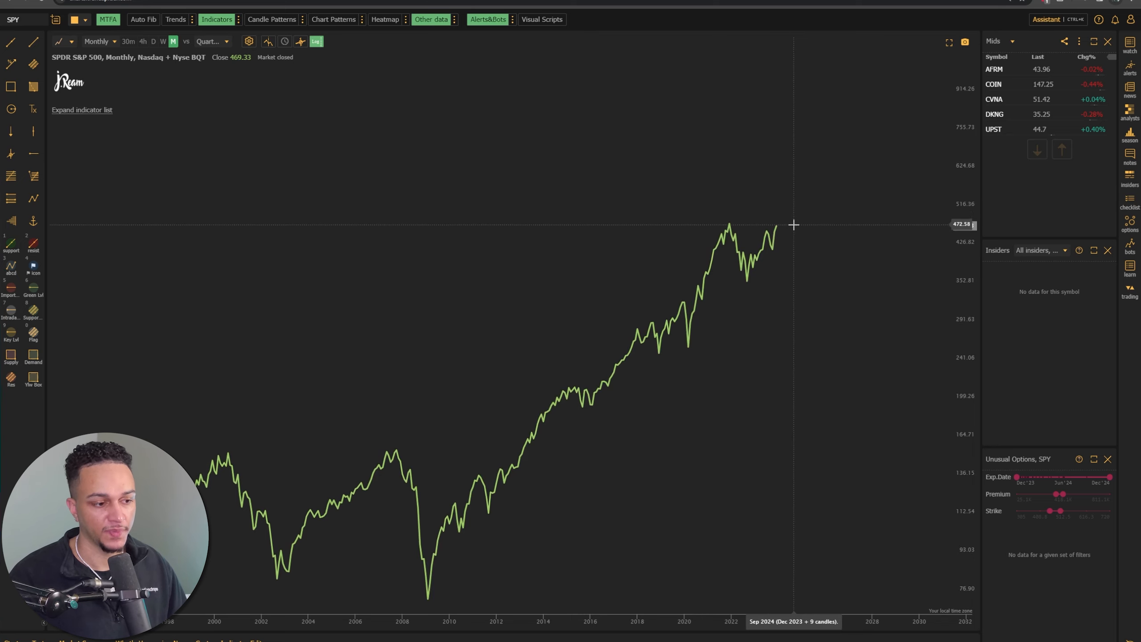
mouse_move(842, 127)
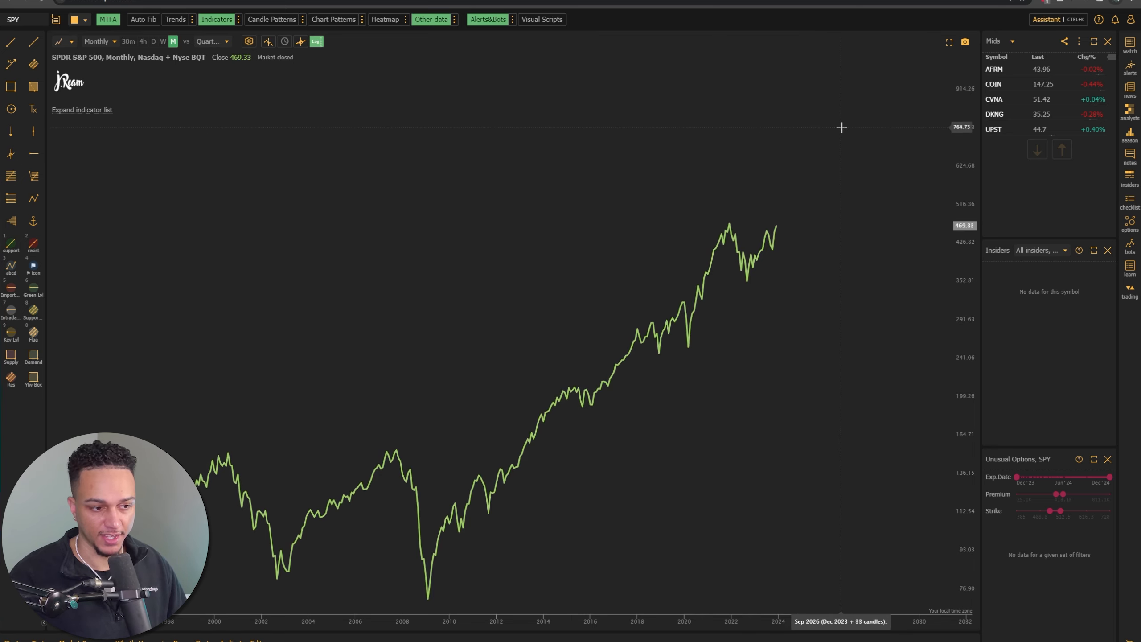
mouse_move(777, 224)
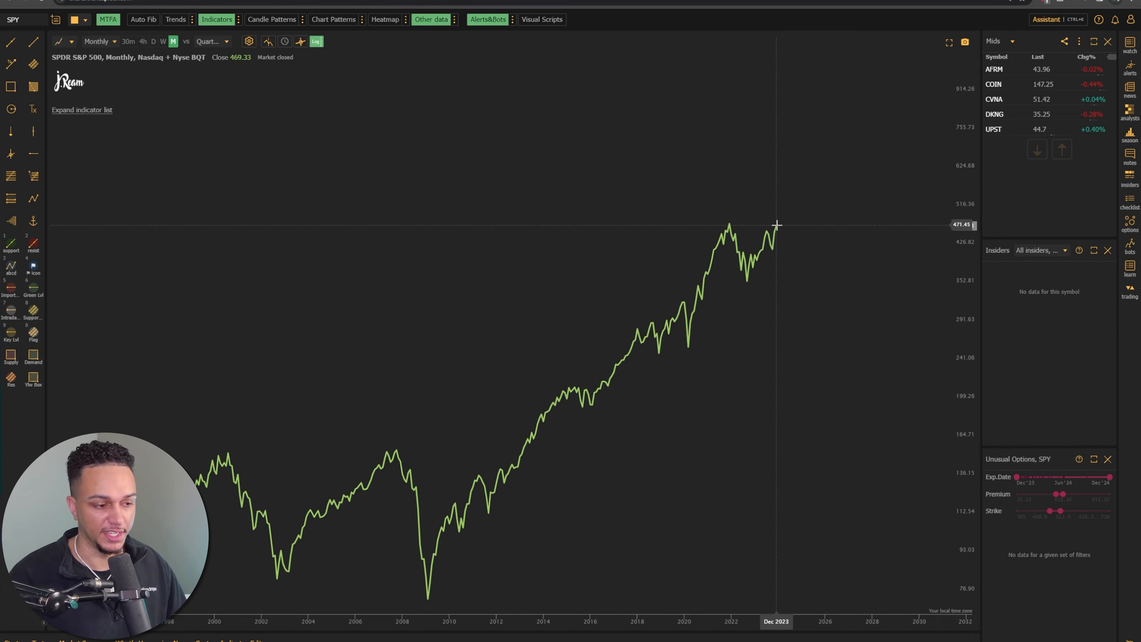
mouse_move(783, 232)
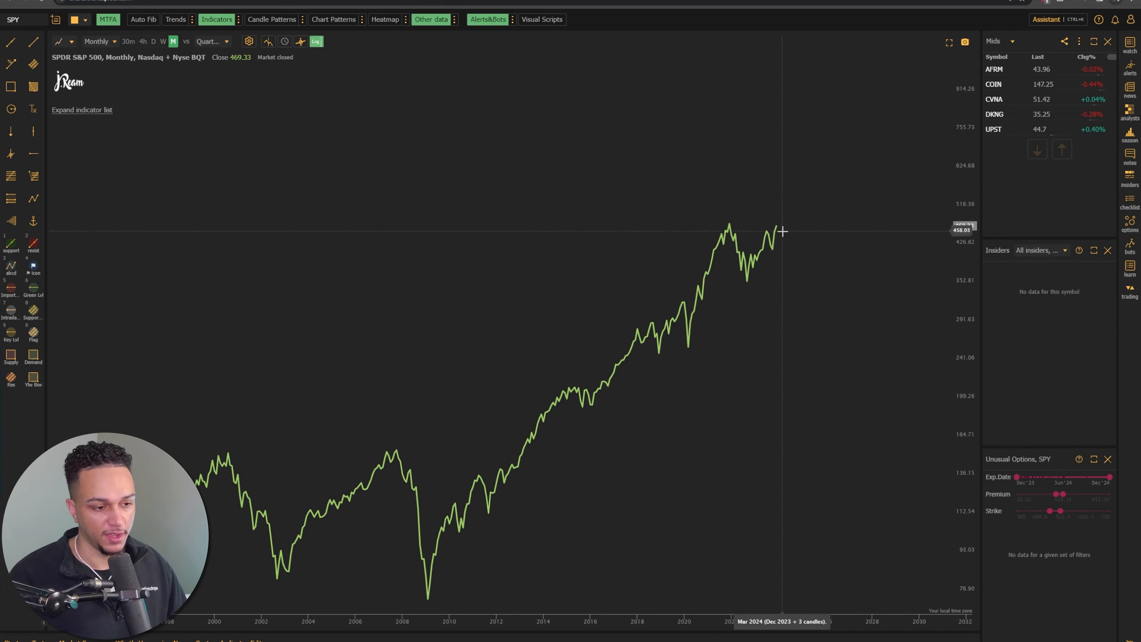
mouse_move(778, 256)
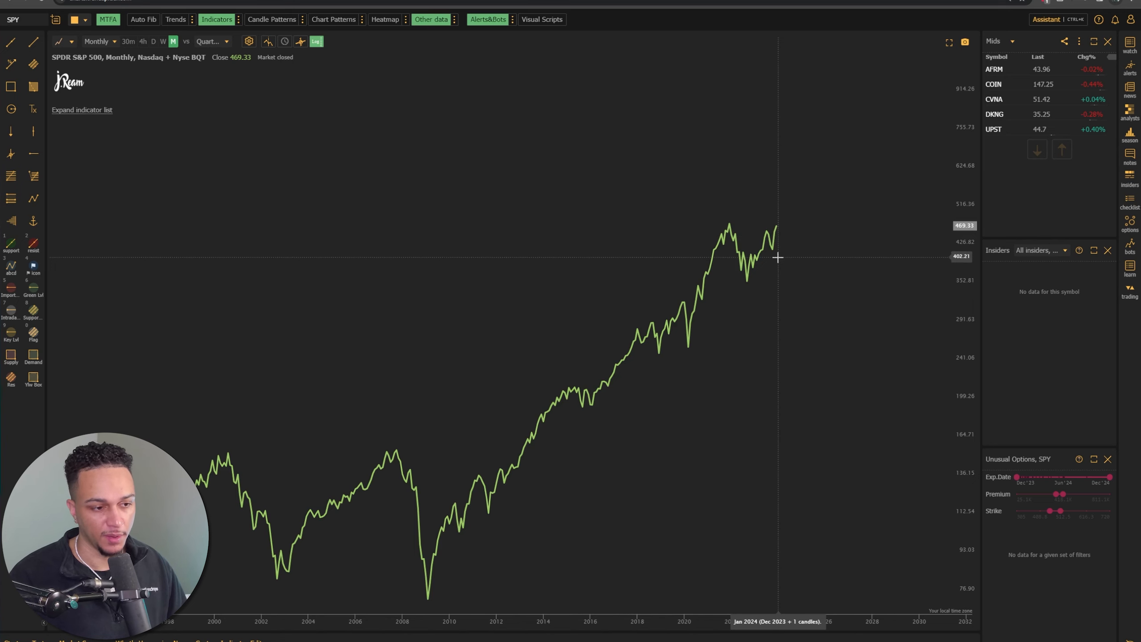
mouse_move(834, 152)
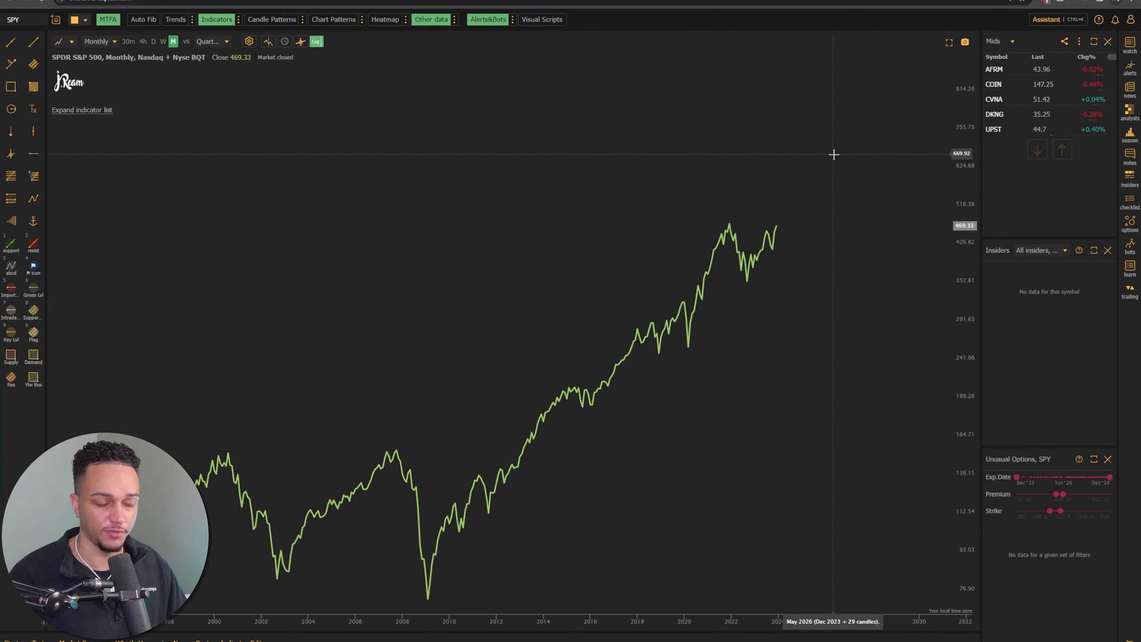
Step: Switch the SPY chart to the Daily timeframe ending at the 469.33 close
click(152, 41)
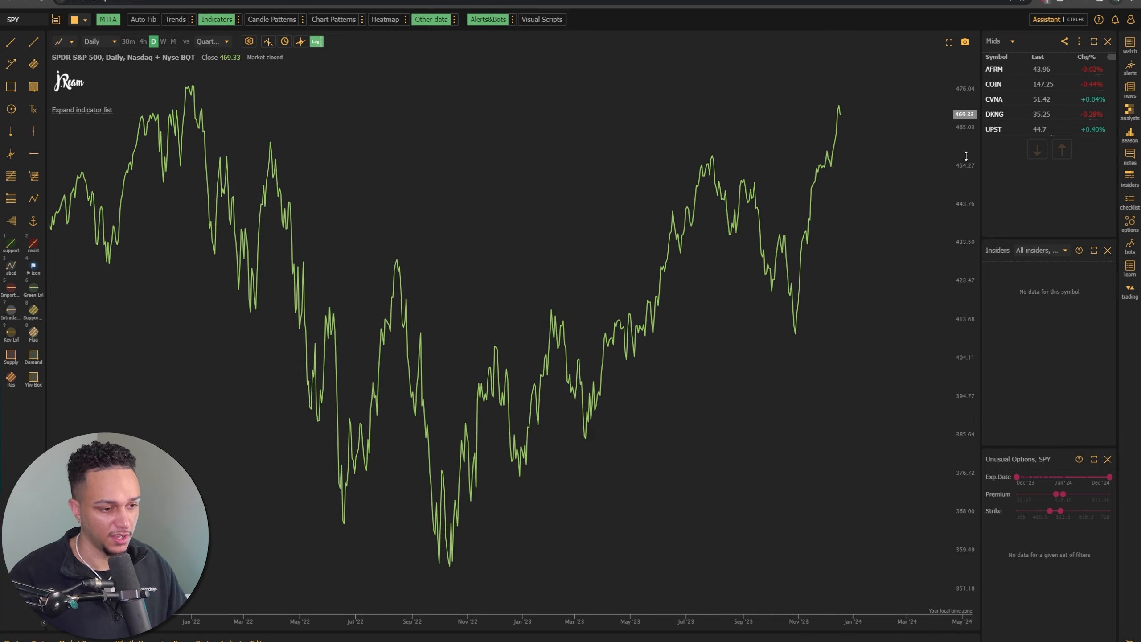
mouse_move(962, 208)
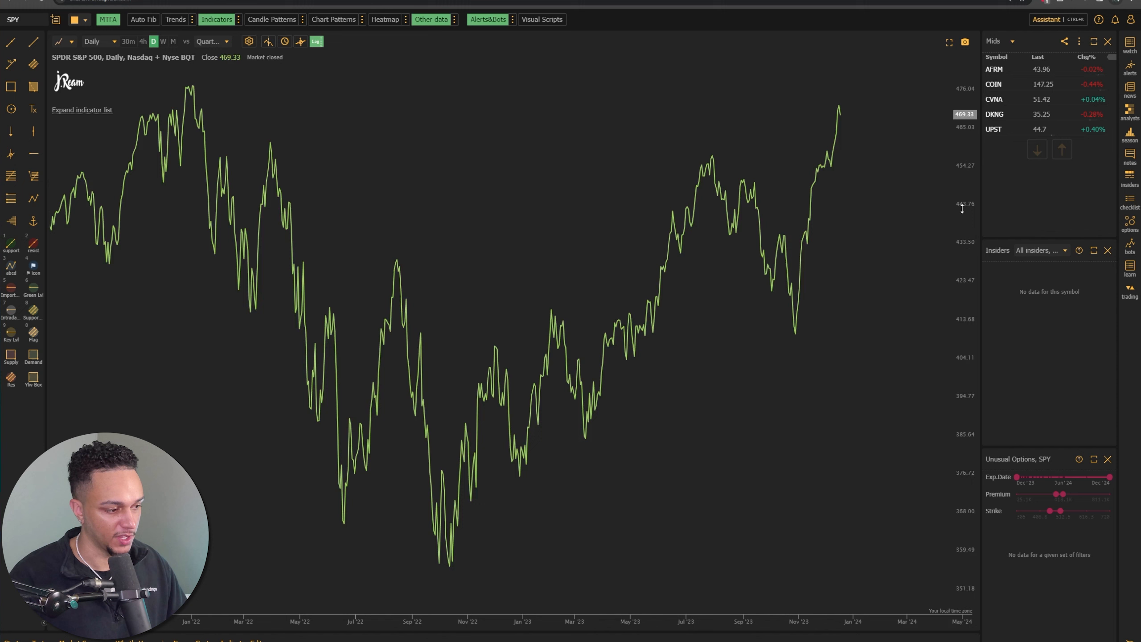
mouse_move(517, 569)
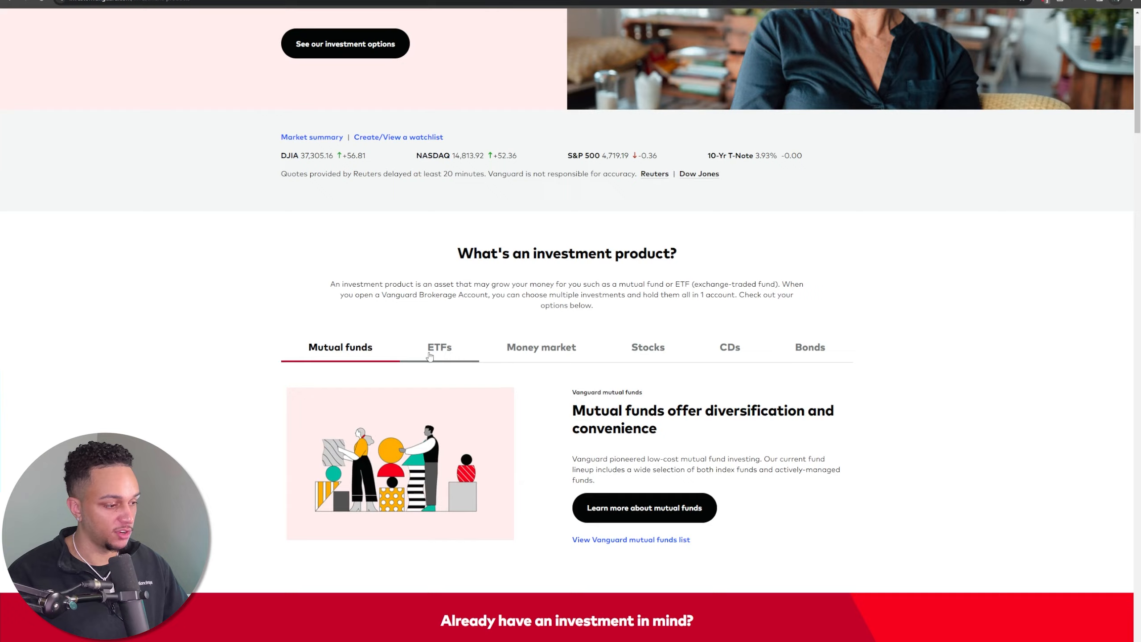
Step: Open Vanguard's ETFs page and read down to the ETFs vs. mutual funds comparison table
click(440, 347)
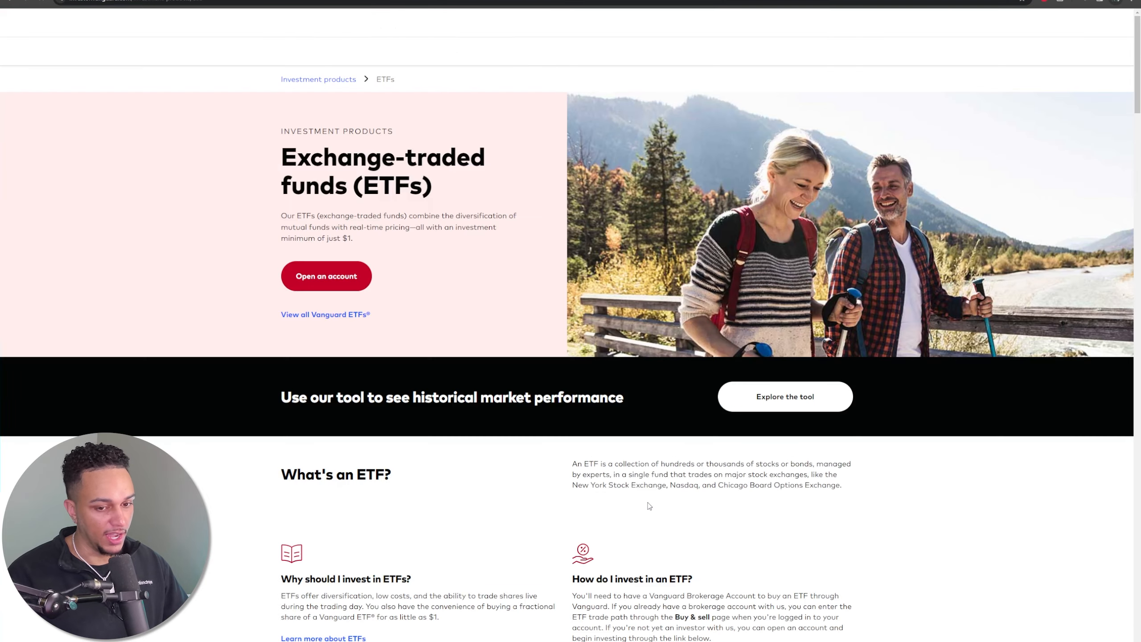
scroll(down, 3)
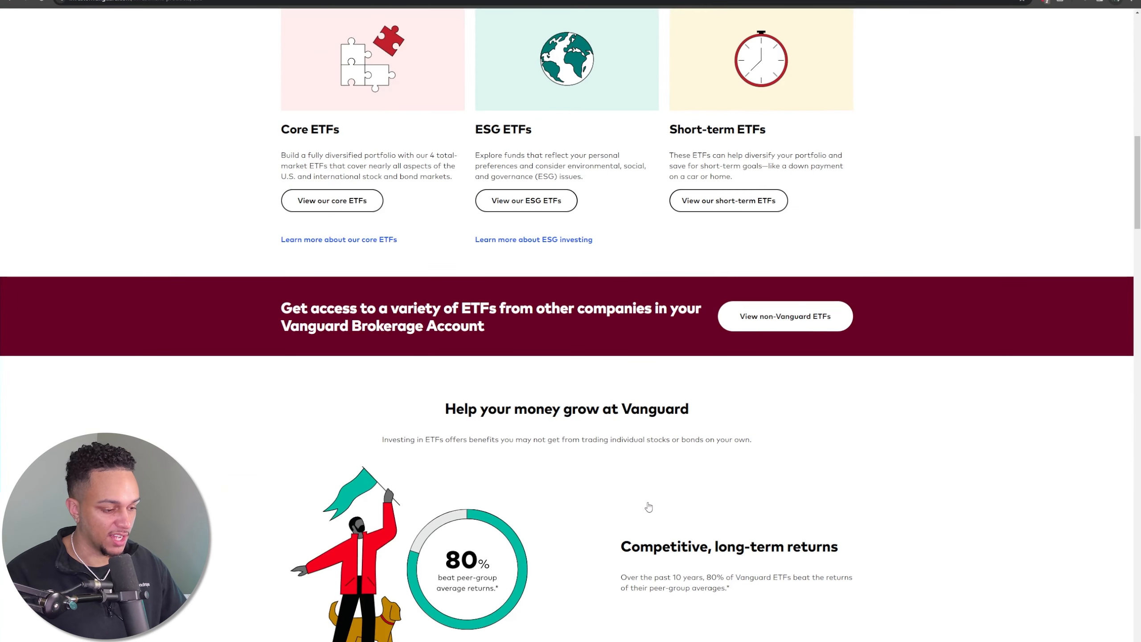
scroll(down, 3)
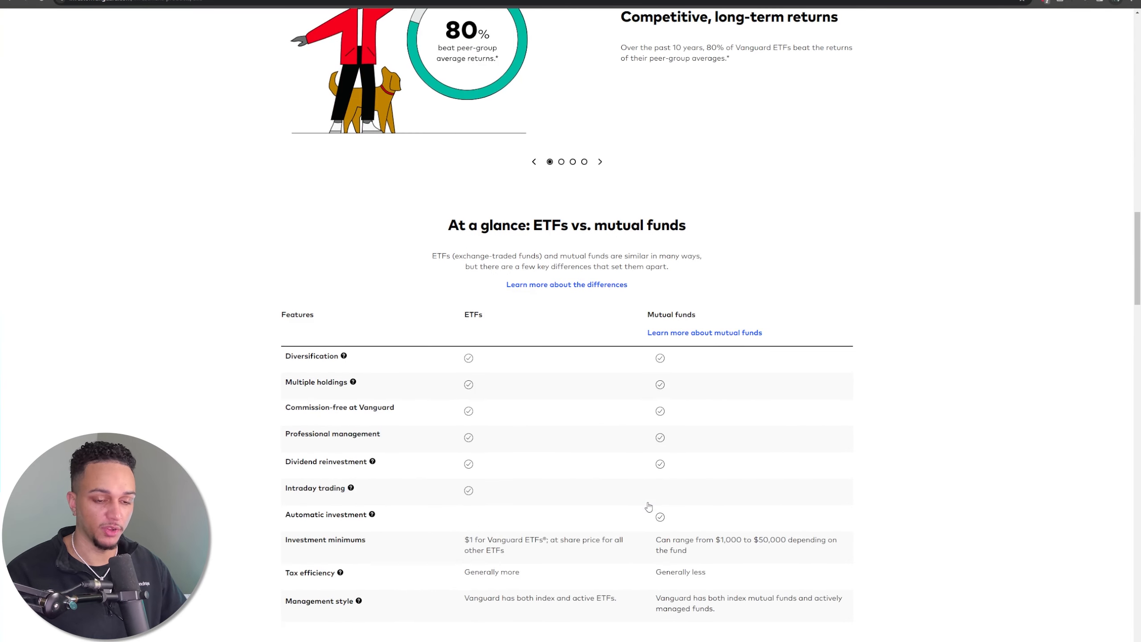
scroll(down, 3)
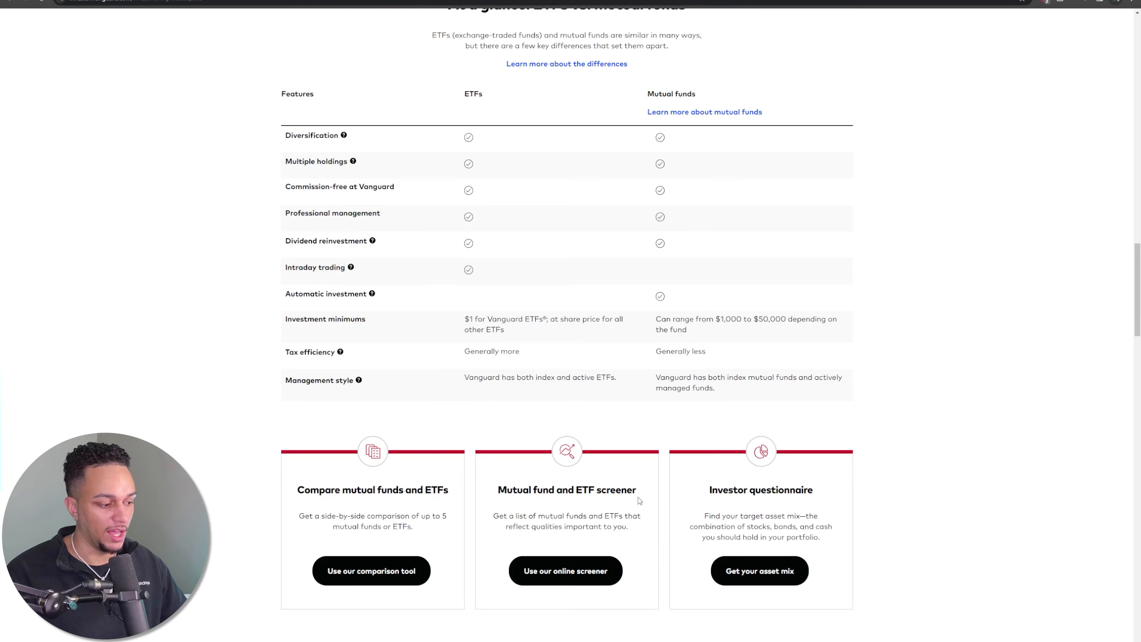
scroll(down, 3)
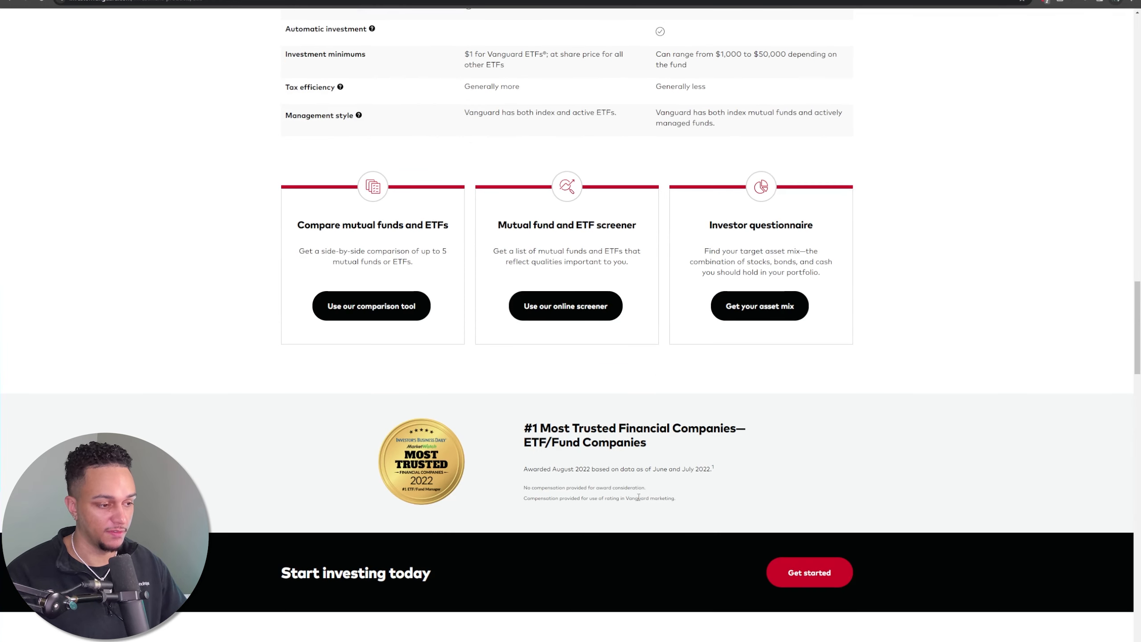
scroll(up, 3)
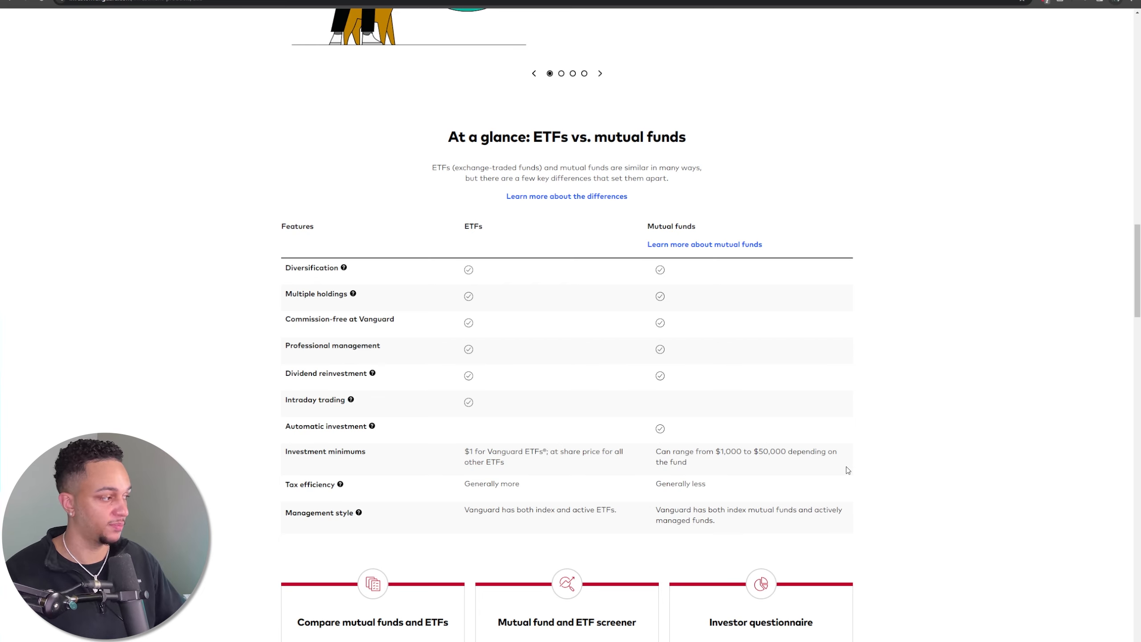
mouse_move(844, 457)
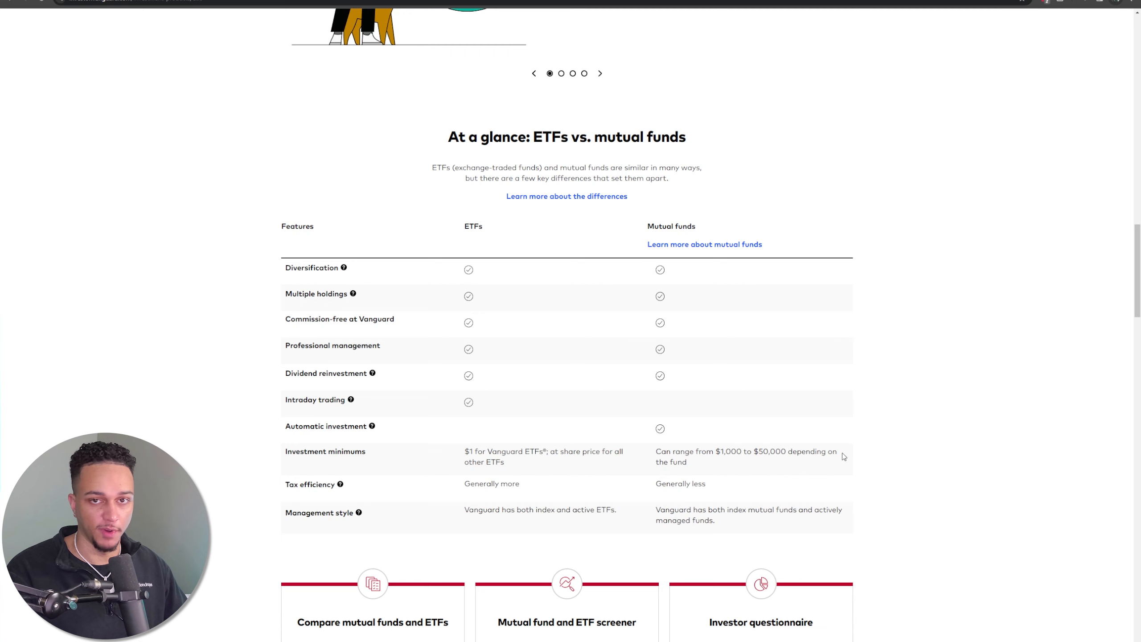